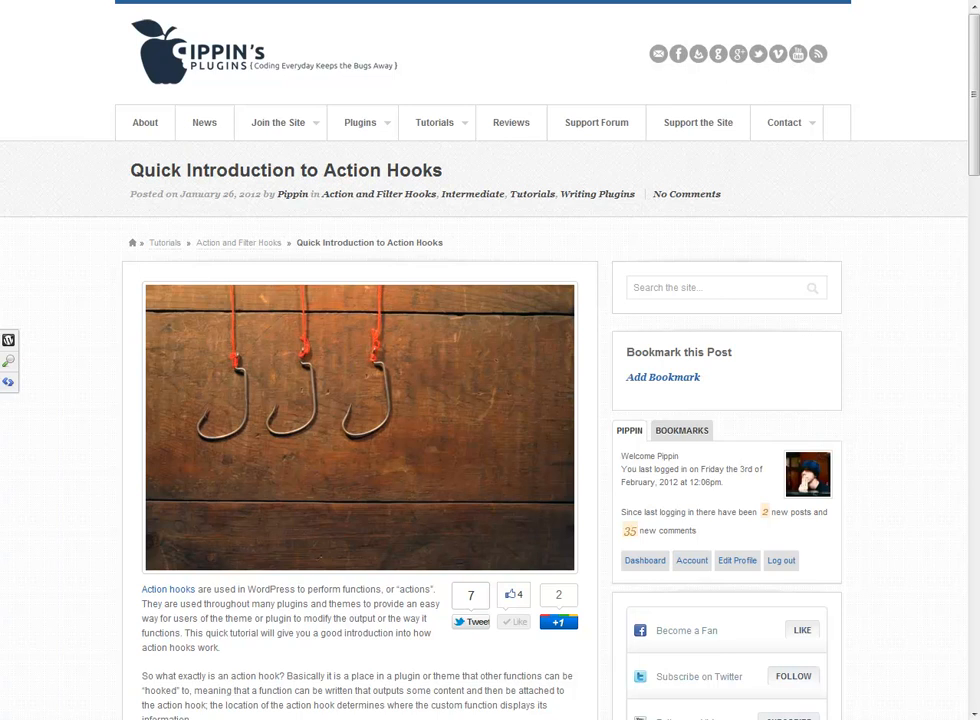
{"action": "mouse_move", "coordinate": [507, 519]}
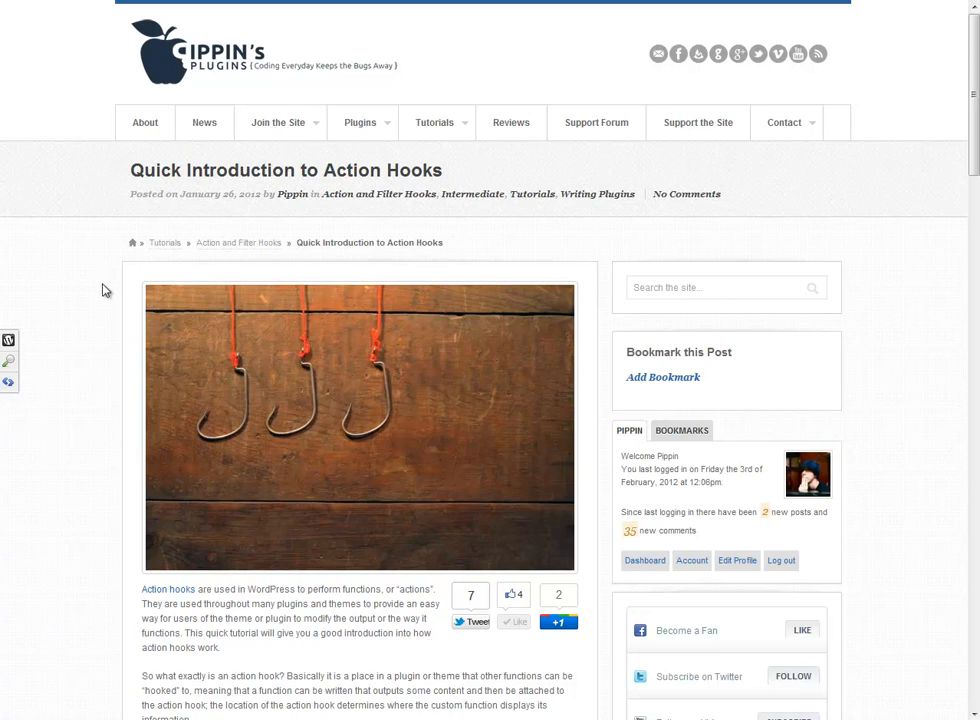
{"action": "mouse_move", "coordinate": [93, 253]}
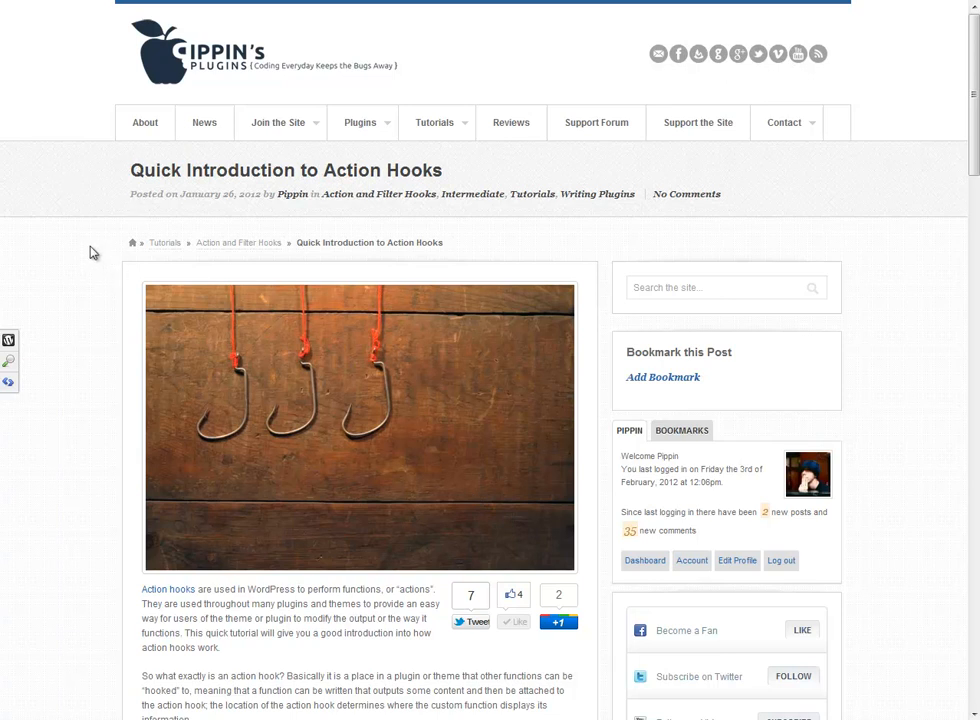
Scroll the Pippin's Plugins article to its do_action and add_action code samples
{"action": "scroll", "scroll_direction": "down", "scroll_amount": 3}
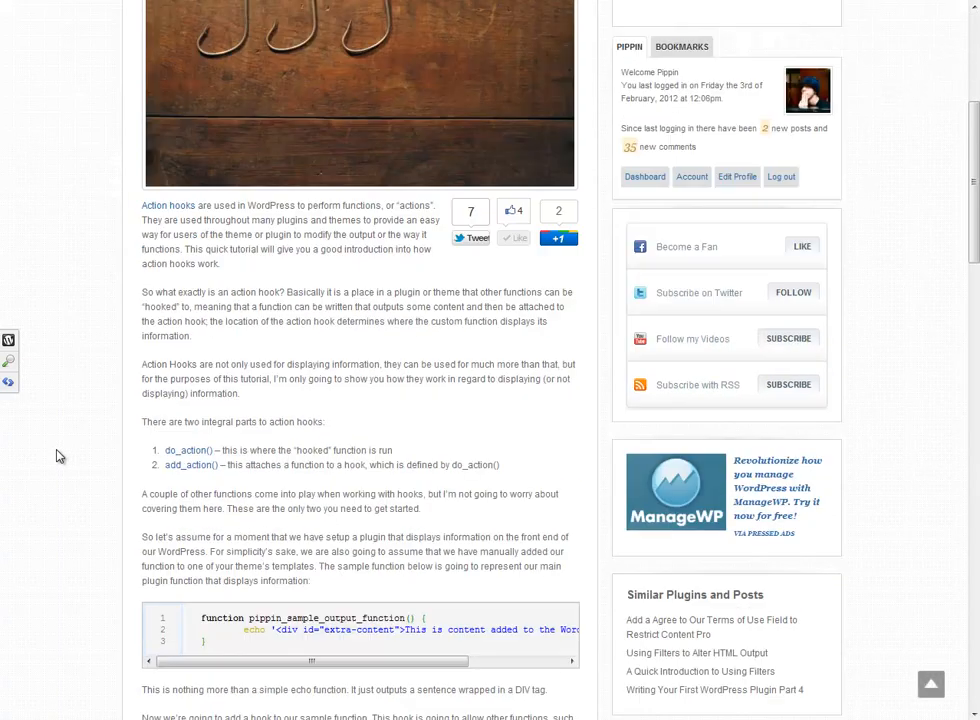
{"action": "scroll", "scroll_direction": "down", "scroll_amount": 3}
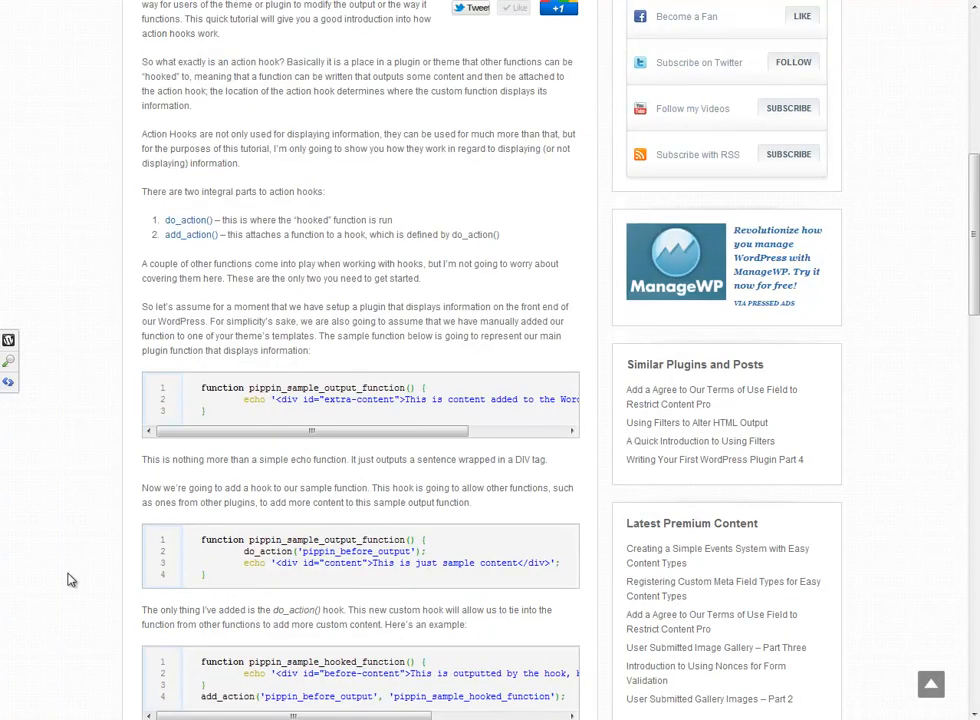
{"action": "scroll", "scroll_direction": "up", "scroll_amount": 3}
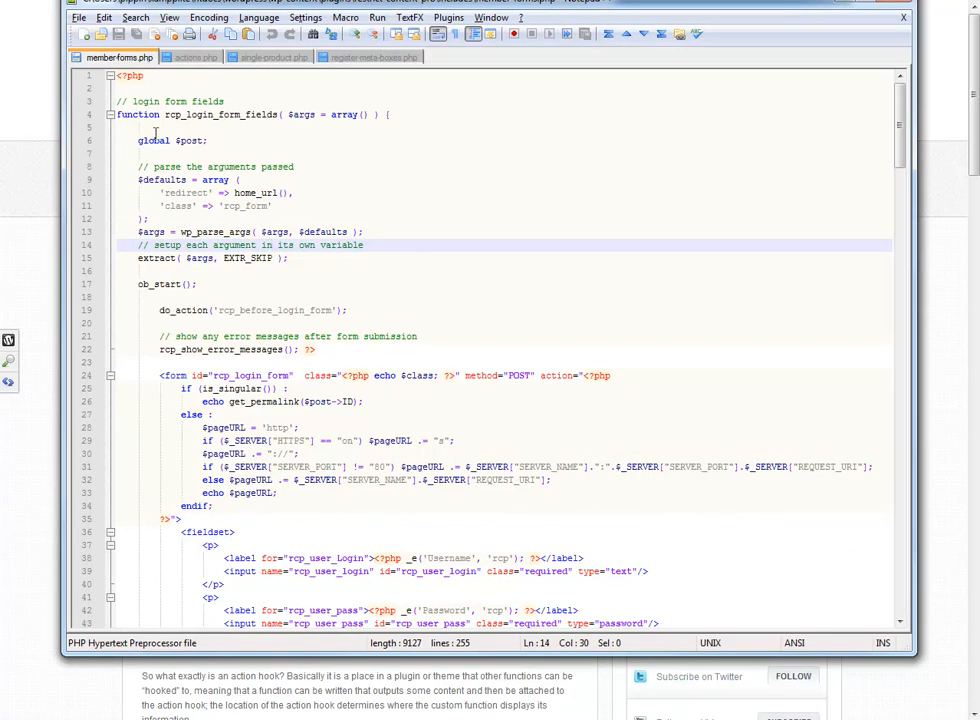
Highlight the rcp_before_login_form hook name on line 19, then scroll toward line 55
{"action": "left_click", "coordinate": [170, 179]}
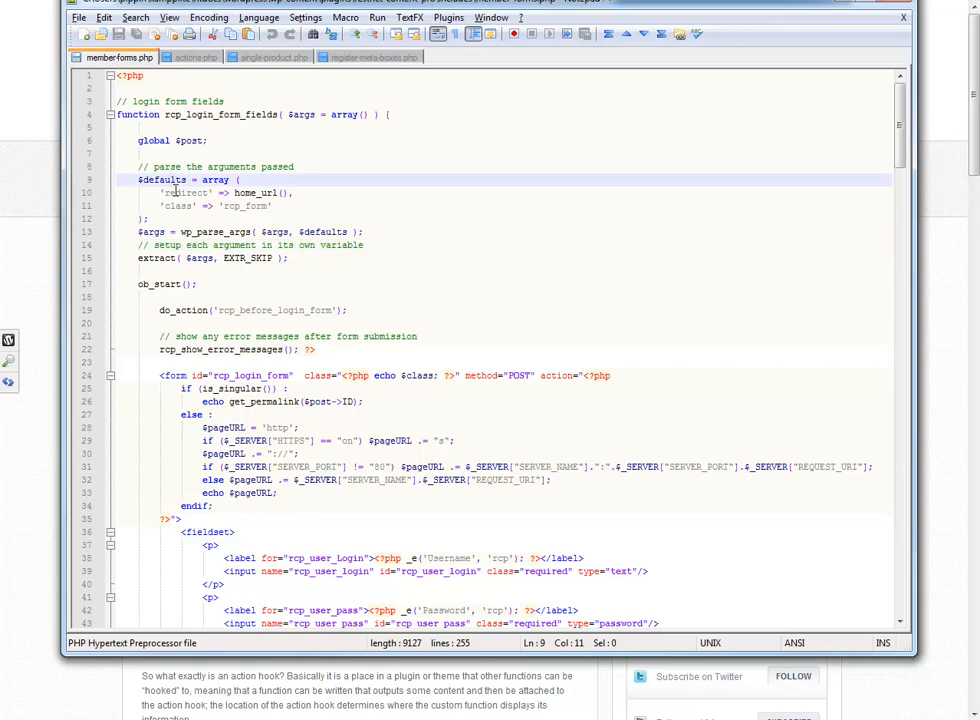
{"action": "double_click", "coordinate": [220, 349]}
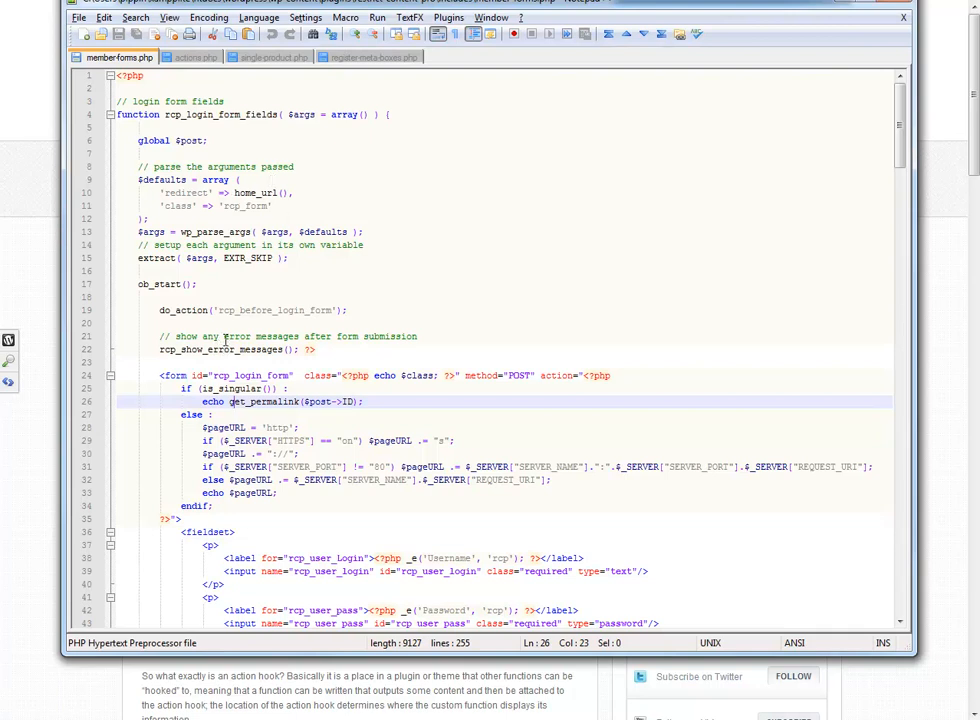
{"action": "left_click", "coordinate": [345, 310]}
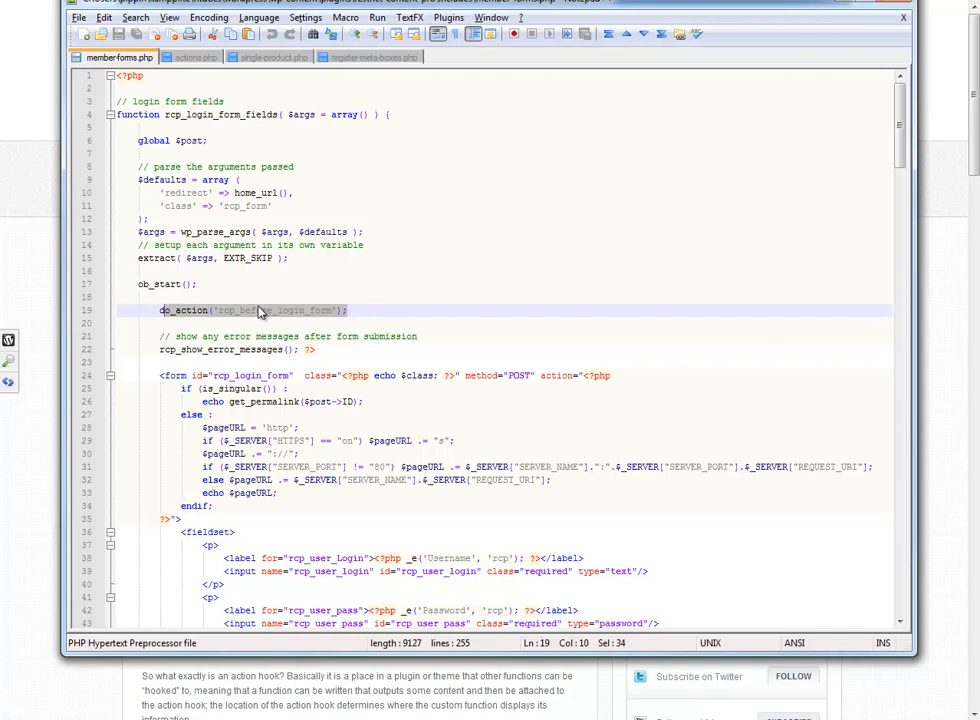
{"action": "double_click", "coordinate": [260, 310]}
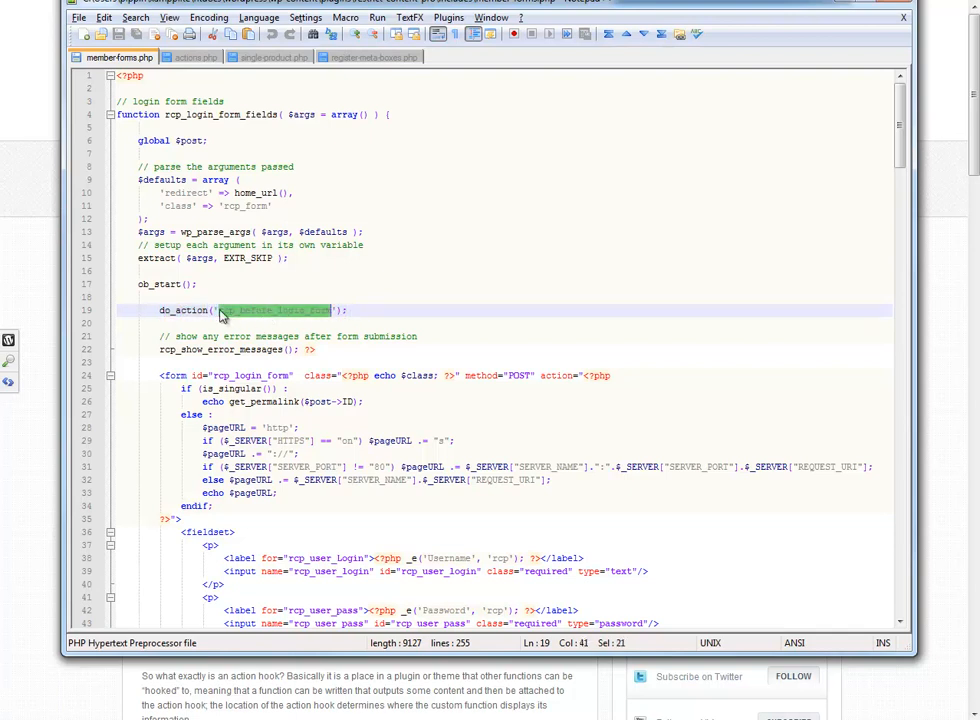
{"action": "mouse_move", "coordinate": [287, 322]}
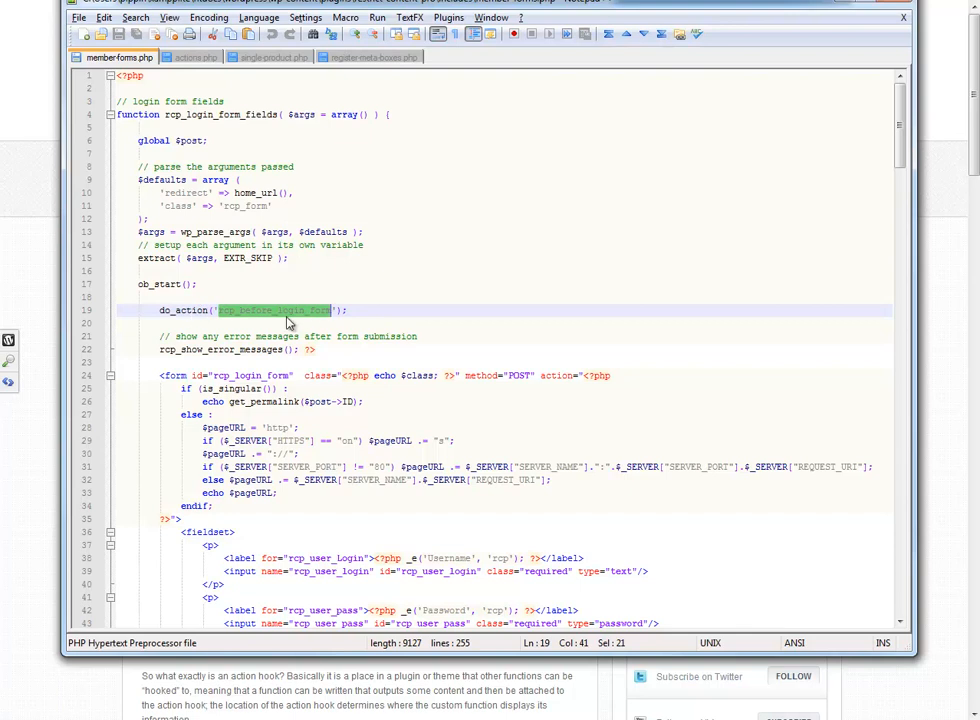
{"action": "mouse_move", "coordinate": [331, 318]}
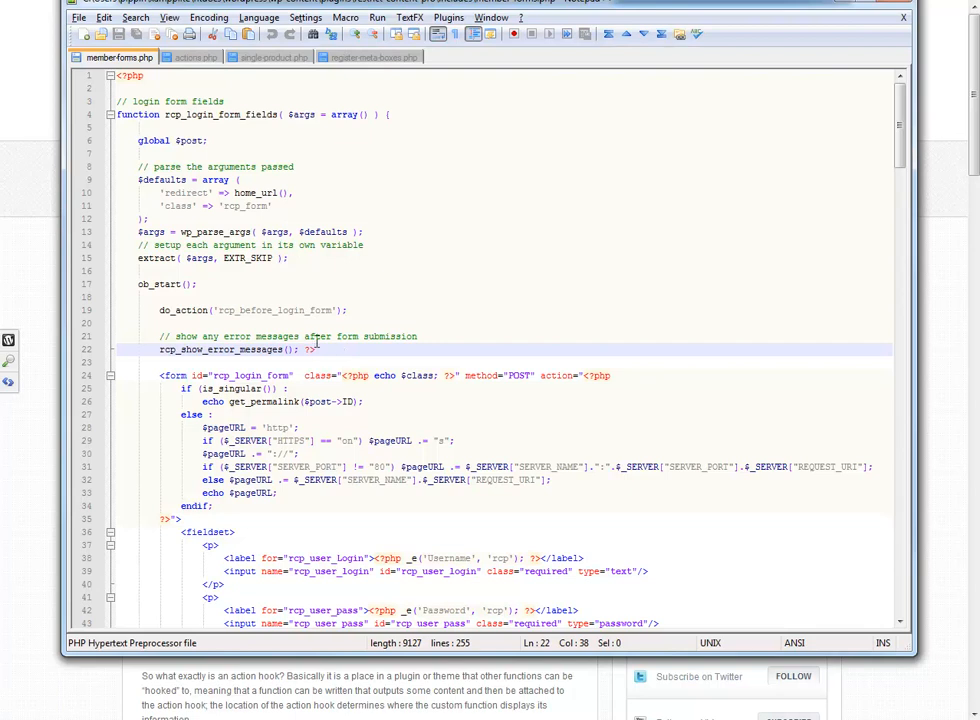
{"action": "double_click", "coordinate": [270, 310]}
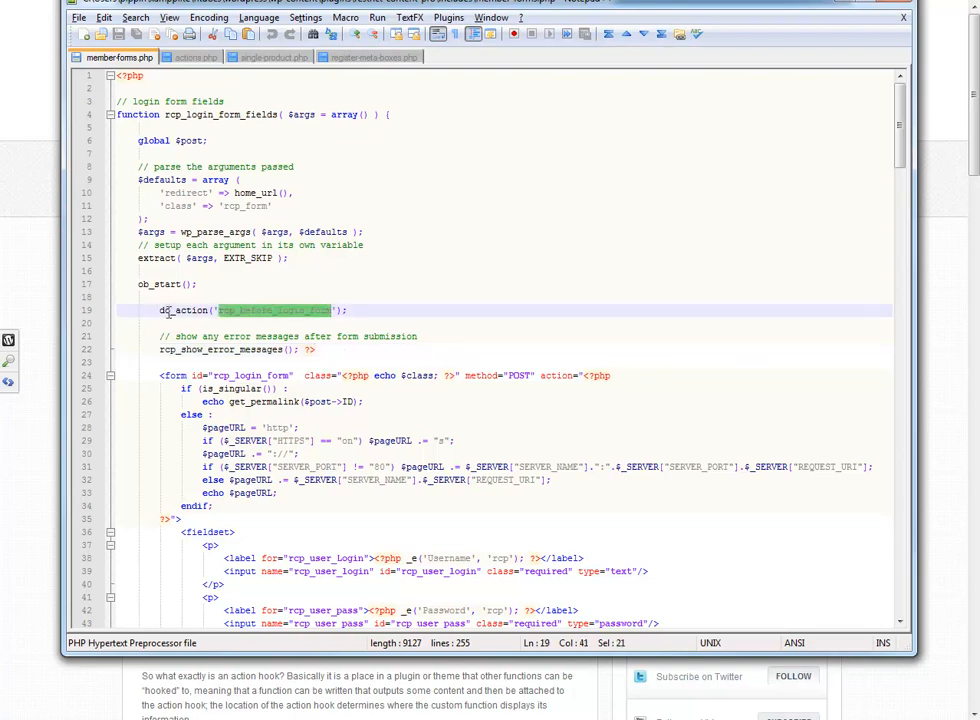
{"action": "left_click", "coordinate": [238, 310]}
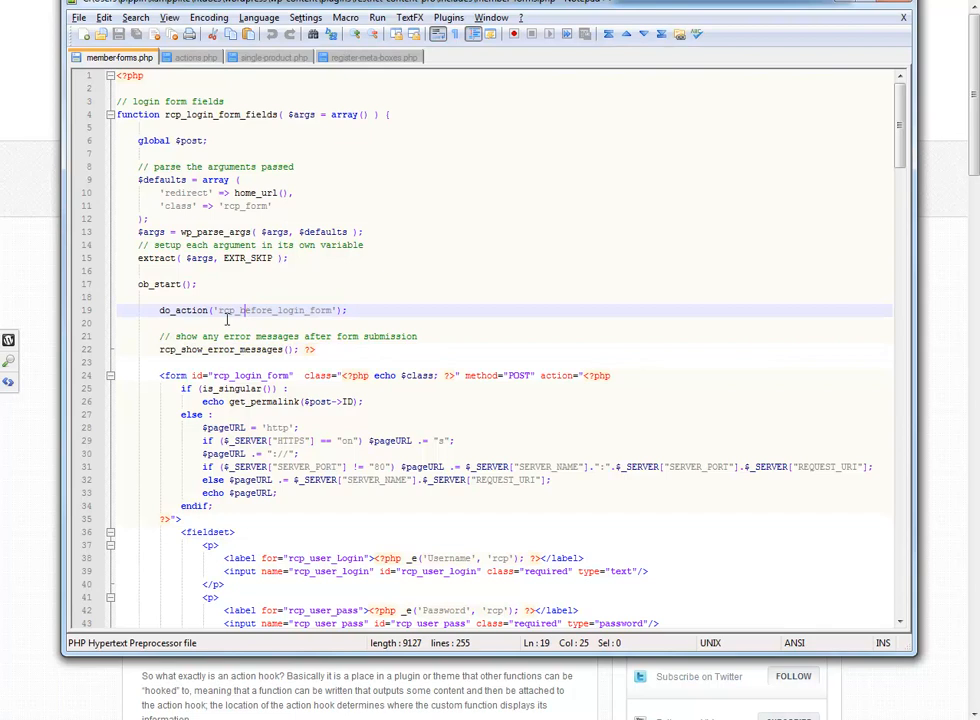
{"action": "scroll", "scroll_direction": "down", "scroll_amount": 3}
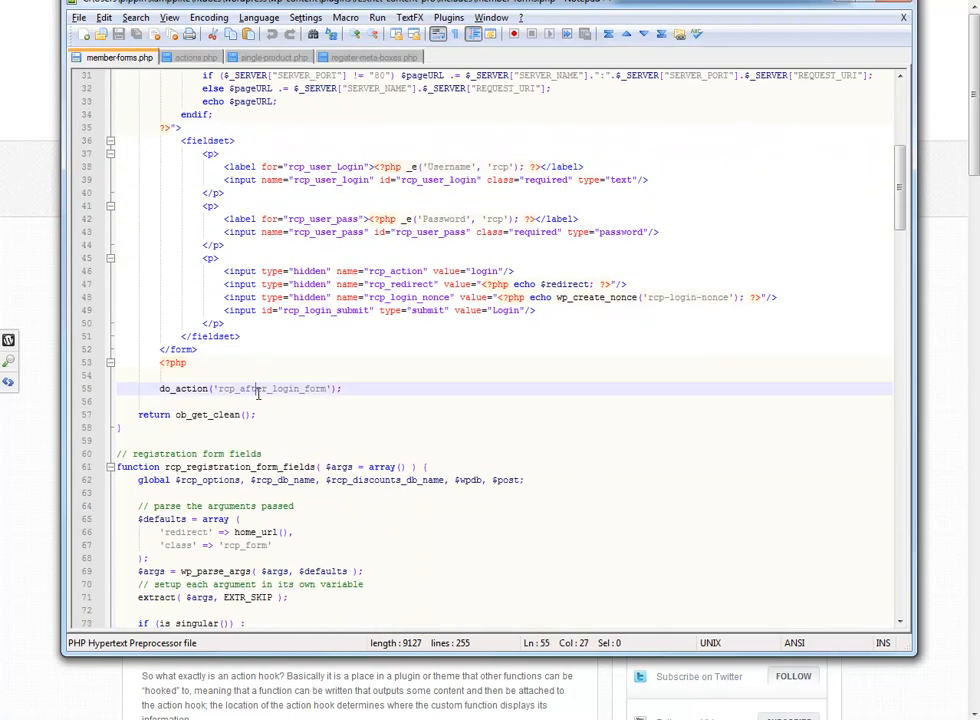
Highlight the rcp_after_login_form hook name and scroll down into the registration form
{"action": "double_click", "coordinate": [269, 388]}
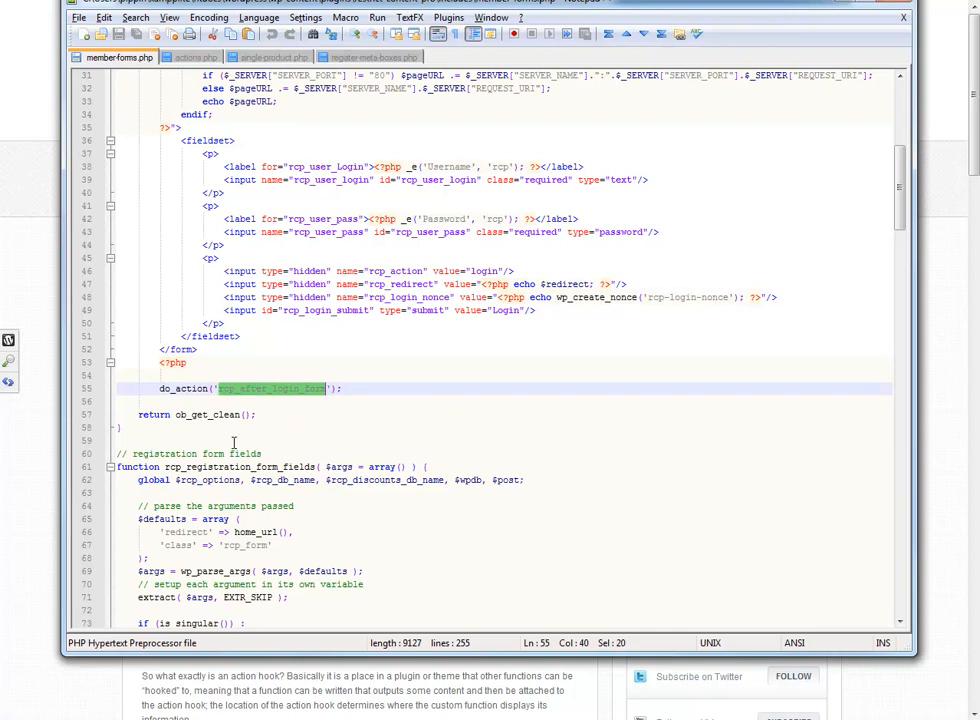
{"action": "scroll", "scroll_direction": "down", "scroll_amount": 3}
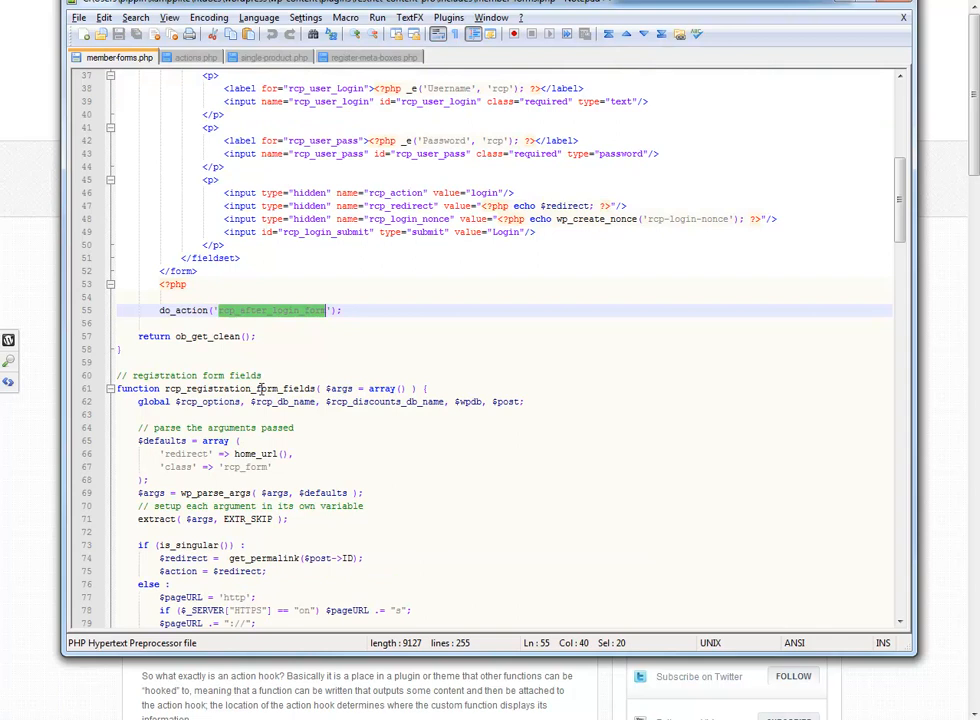
{"action": "scroll", "scroll_direction": "down", "scroll_amount": 3}
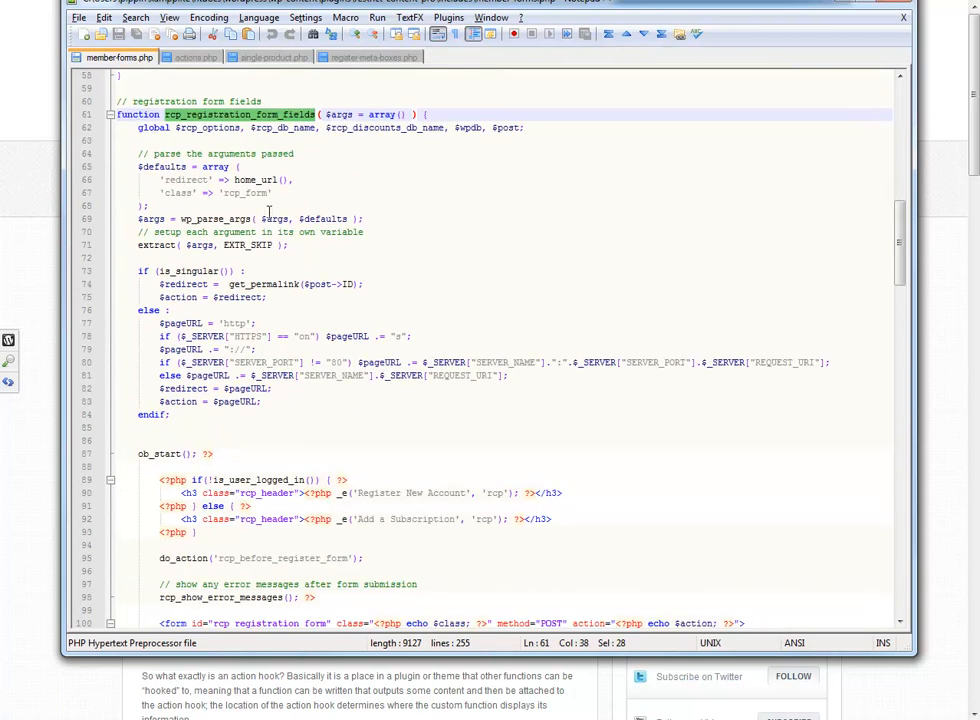
{"action": "scroll", "scroll_direction": "down", "scroll_amount": 3}
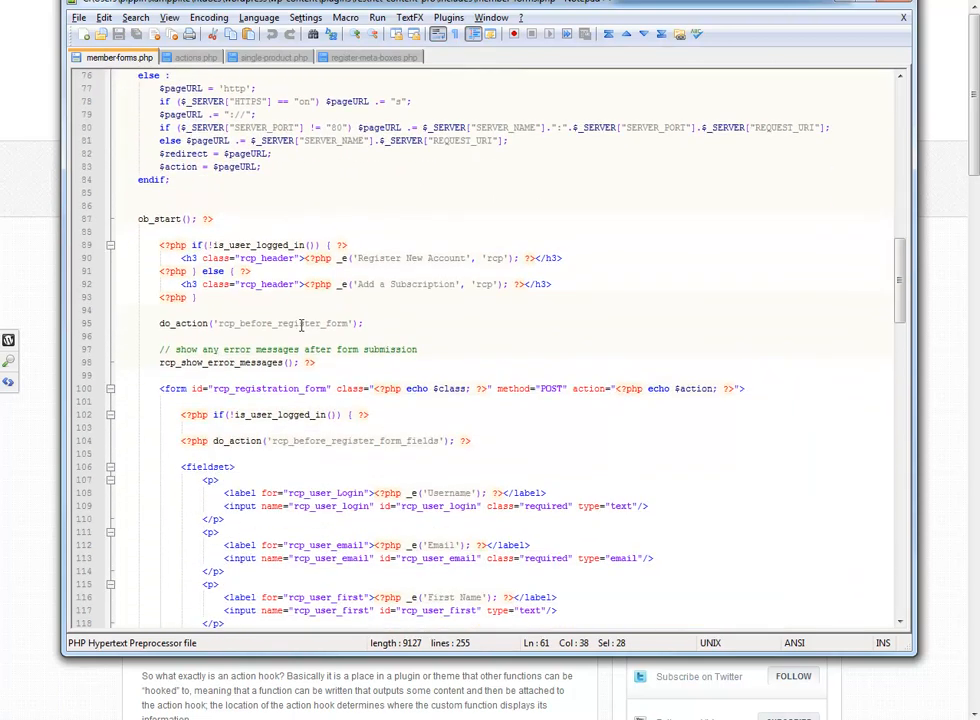
Highlight the rcp_before_register_form hook, then return to the Action Hooks article
{"action": "double_click", "coordinate": [283, 323]}
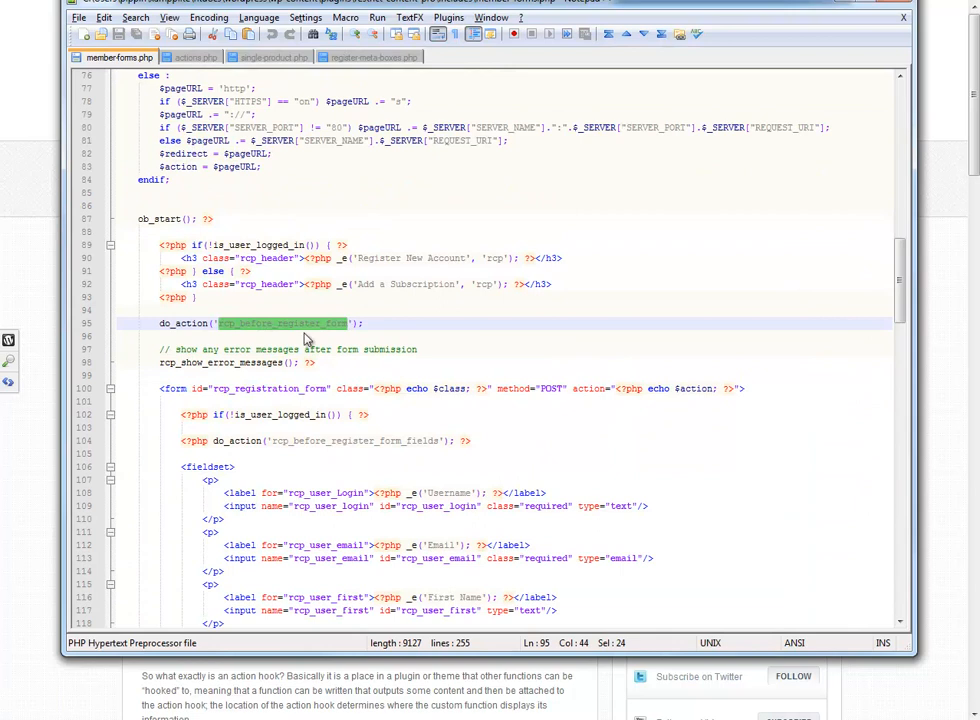
{"action": "scroll", "scroll_direction": "down", "scroll_amount": 3}
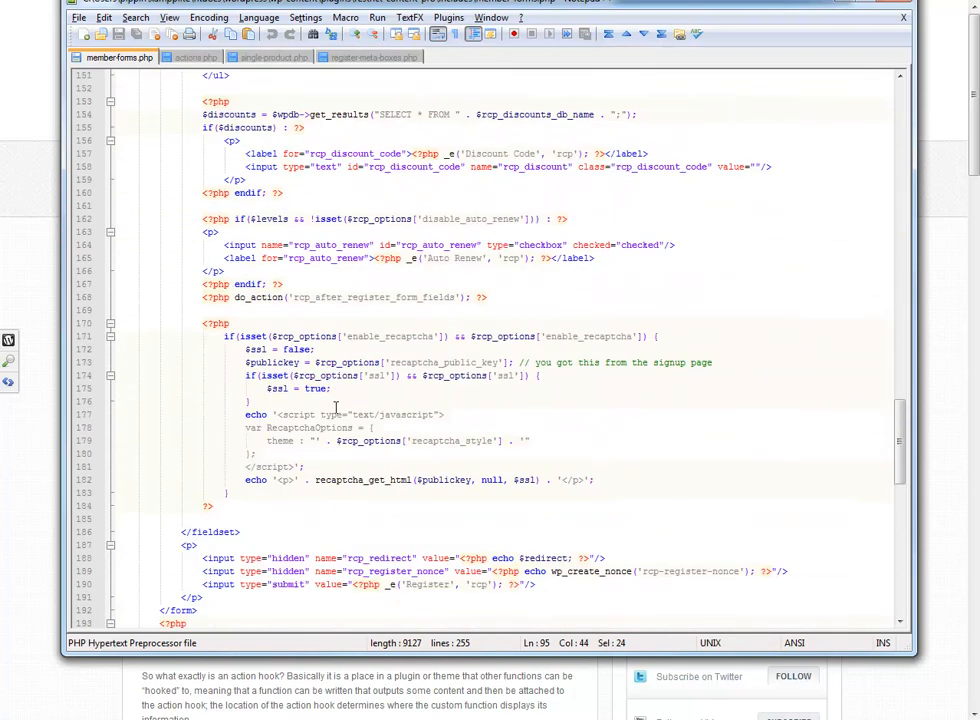
{"action": "scroll", "scroll_direction": "down", "scroll_amount": 3}
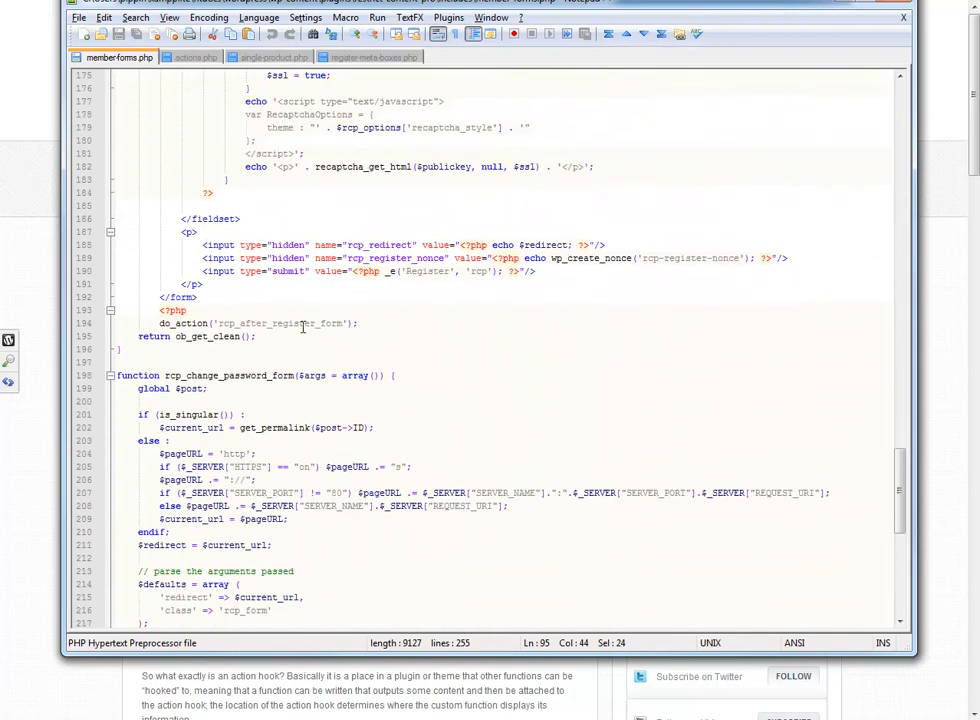
{"action": "scroll", "scroll_direction": "up", "scroll_amount": 3}
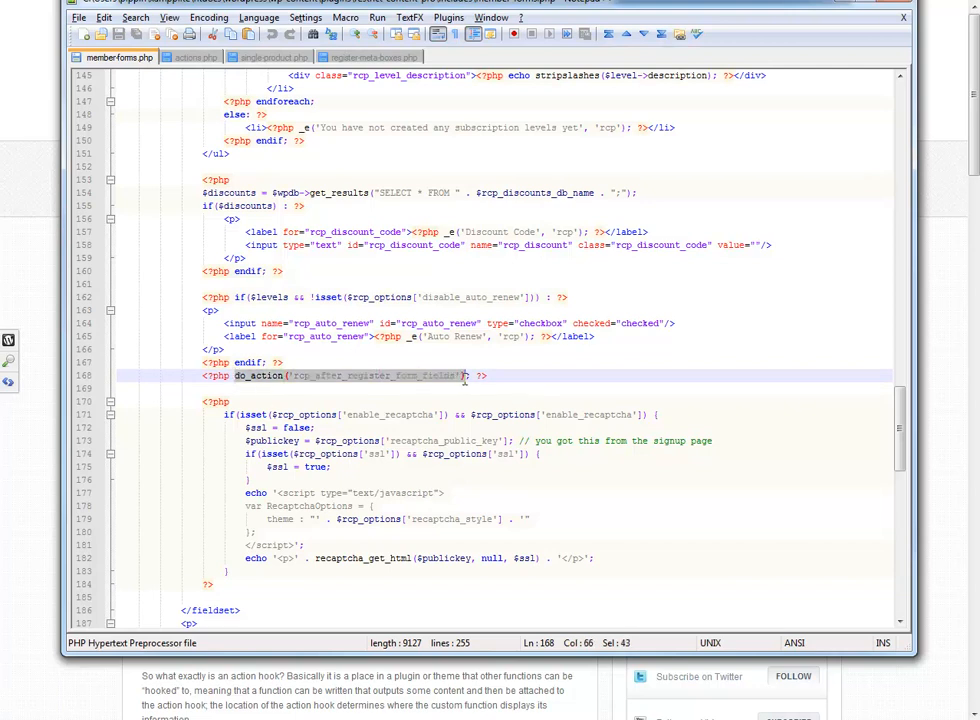
{"action": "left_click", "coordinate": [383, 375]}
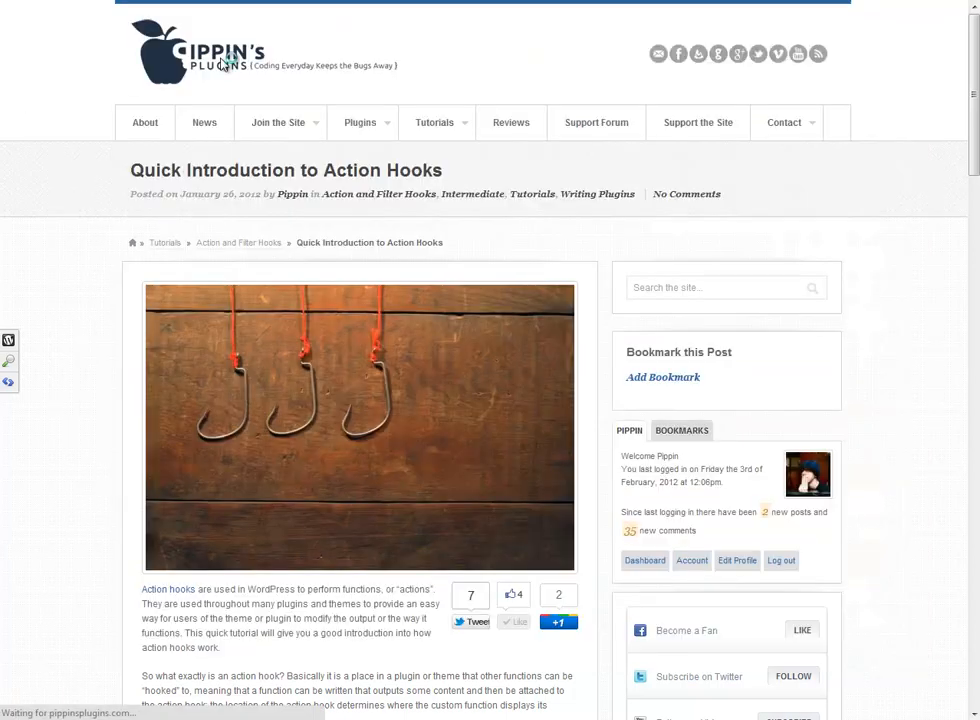
Scroll down the Pippin's Plugins homepage list of recent tutorial posts
{"action": "left_click", "coordinate": [200, 52]}
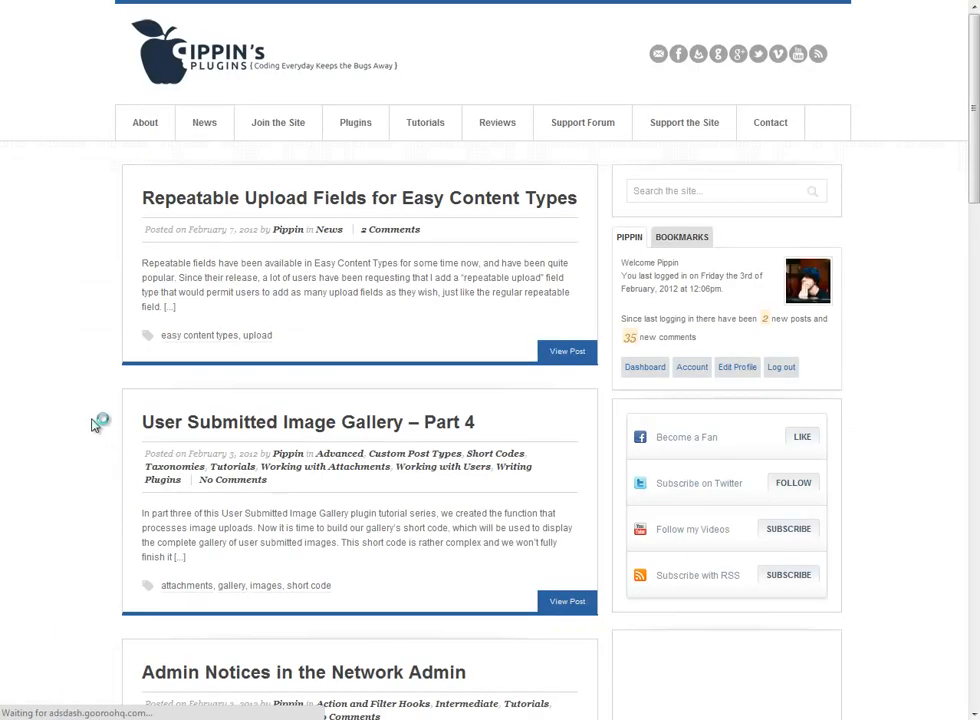
{"action": "scroll", "scroll_direction": "down", "scroll_amount": 3}
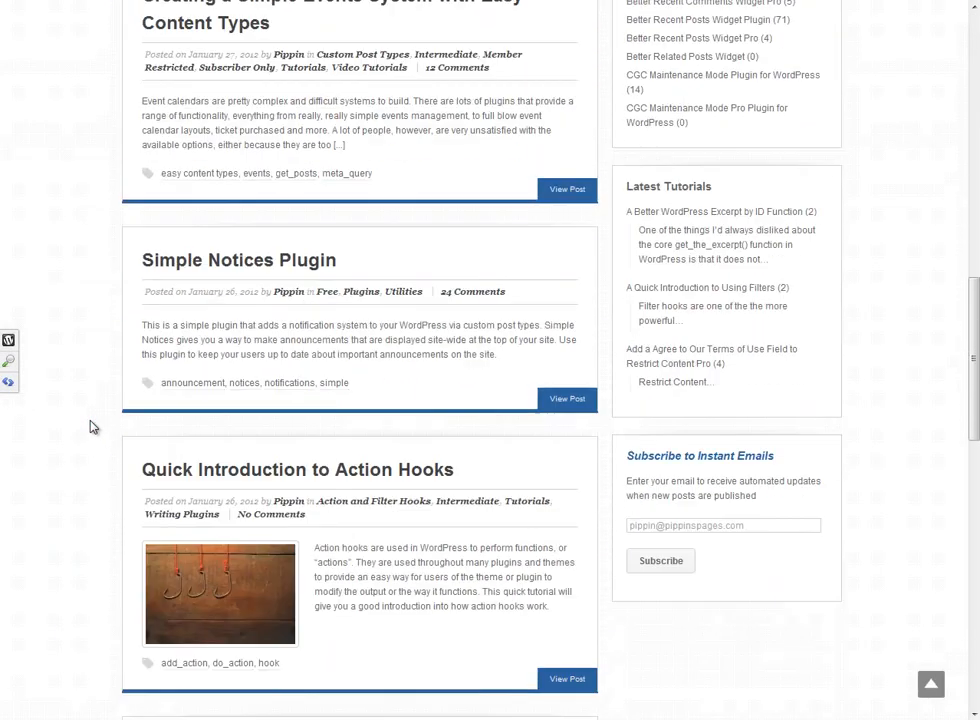
{"action": "scroll", "scroll_direction": "down", "scroll_amount": 3}
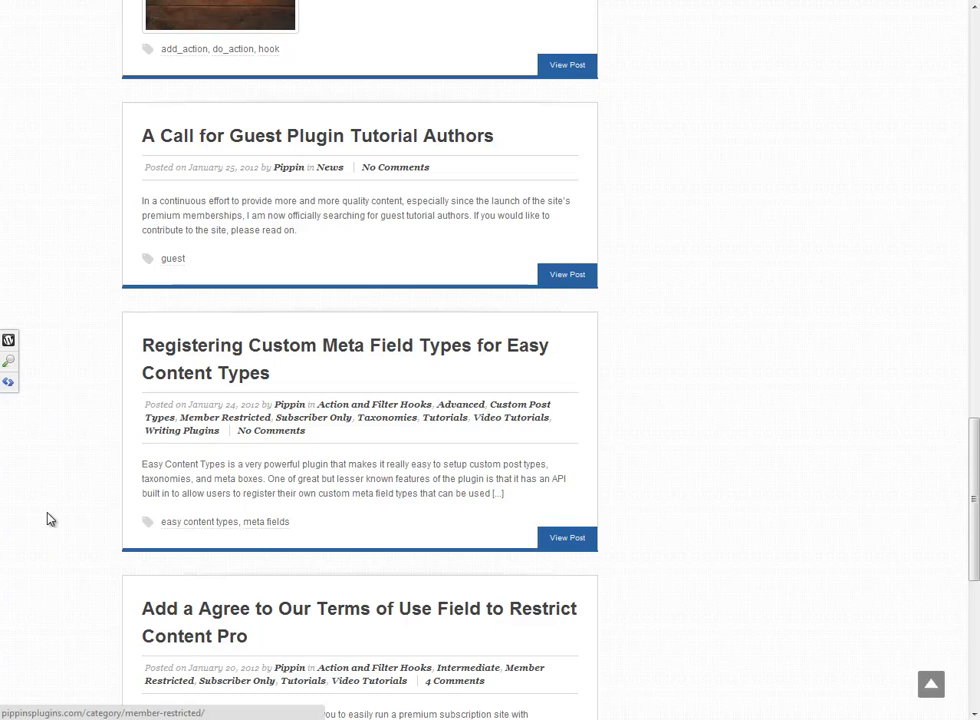
{"action": "scroll", "scroll_direction": "down", "scroll_amount": 3}
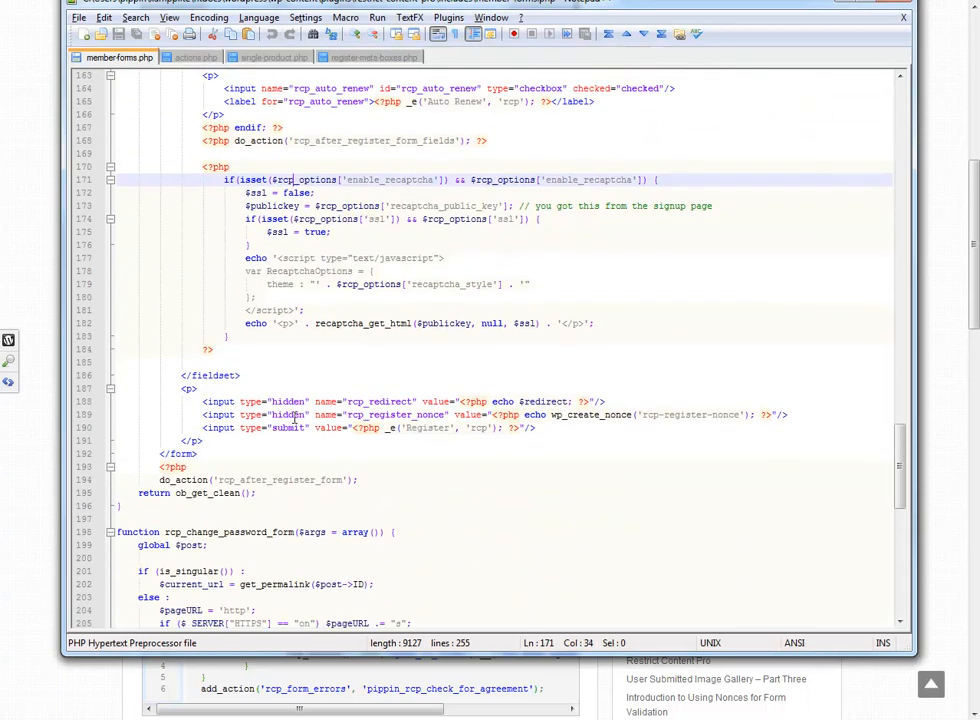
Scroll up in member-forms.php, then switch to the actions.php file
{"action": "scroll", "scroll_direction": "up", "scroll_amount": 3}
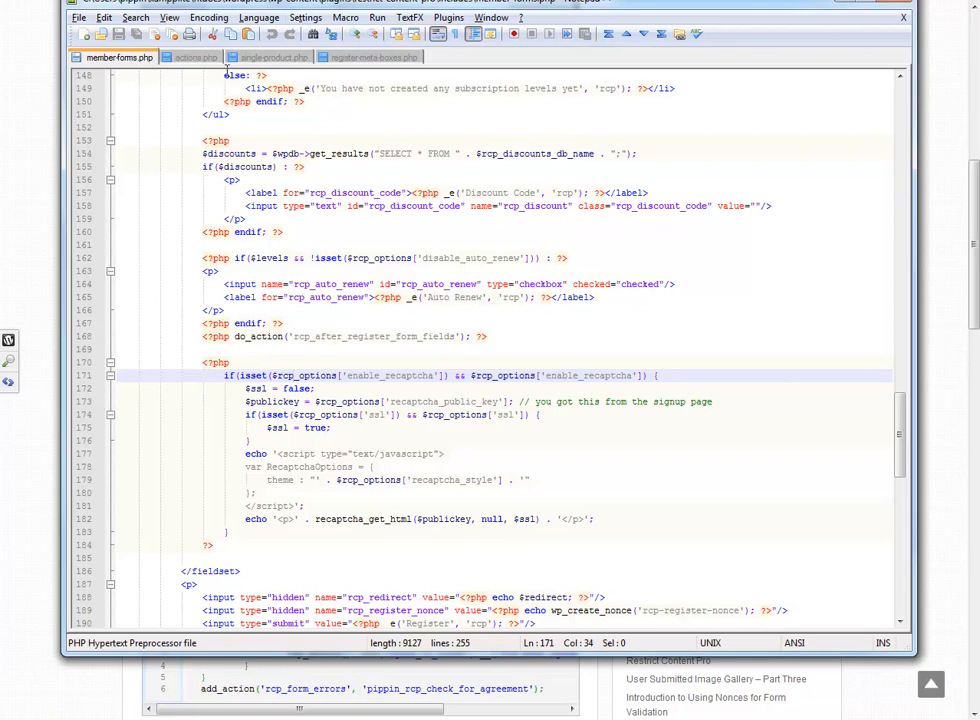
{"action": "left_click", "coordinate": [194, 57]}
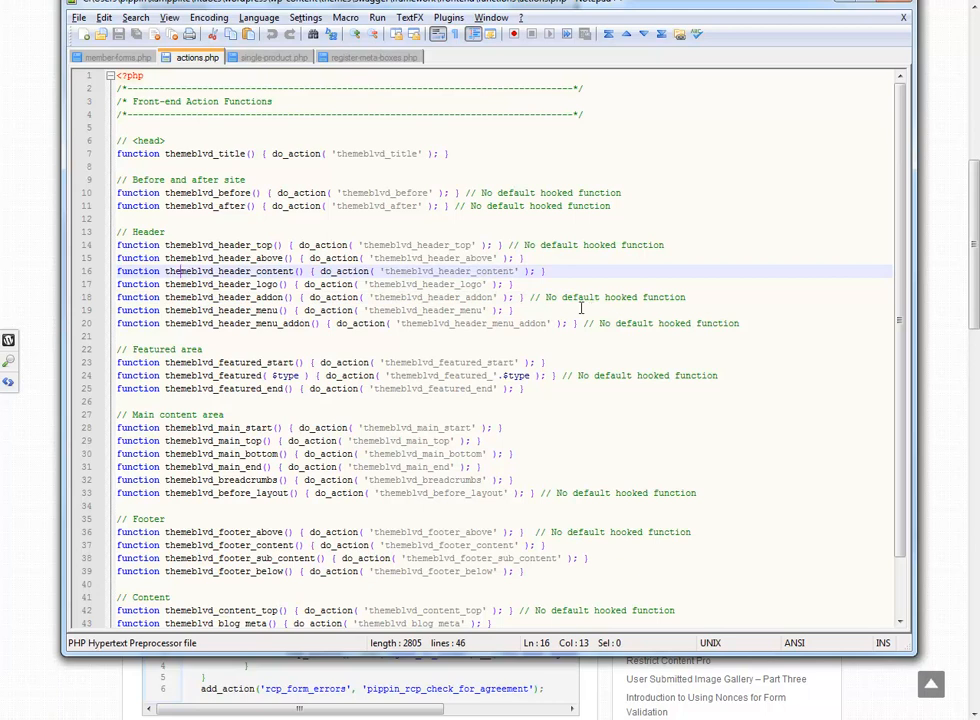
Highlight the themeblvd_before header hook function name in actions.php
{"action": "left_click", "coordinate": [476, 297]}
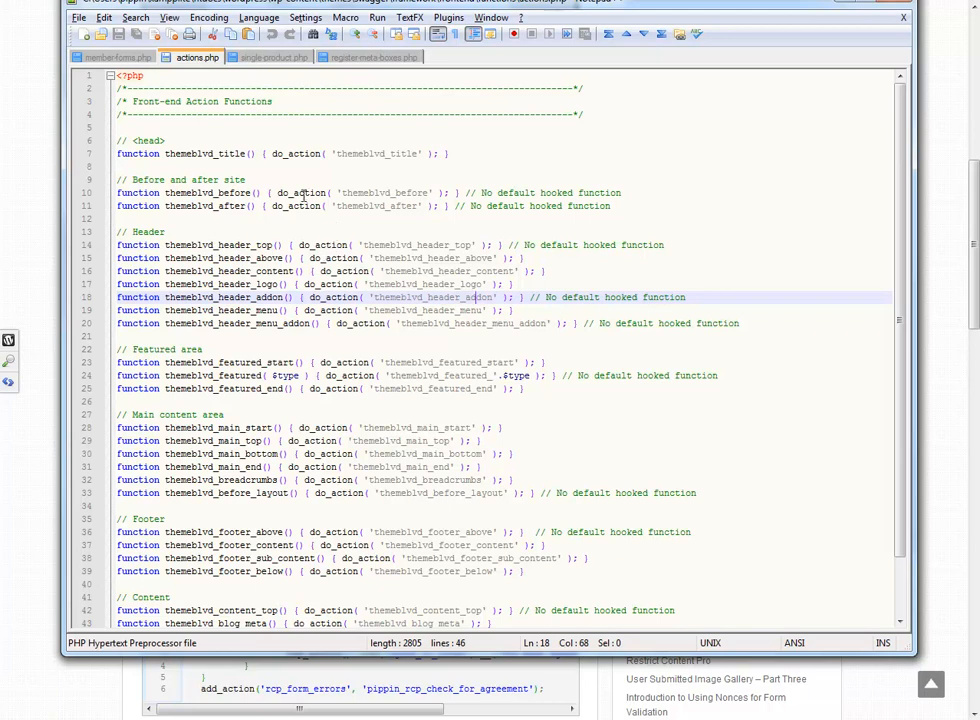
{"action": "double_click", "coordinate": [378, 153]}
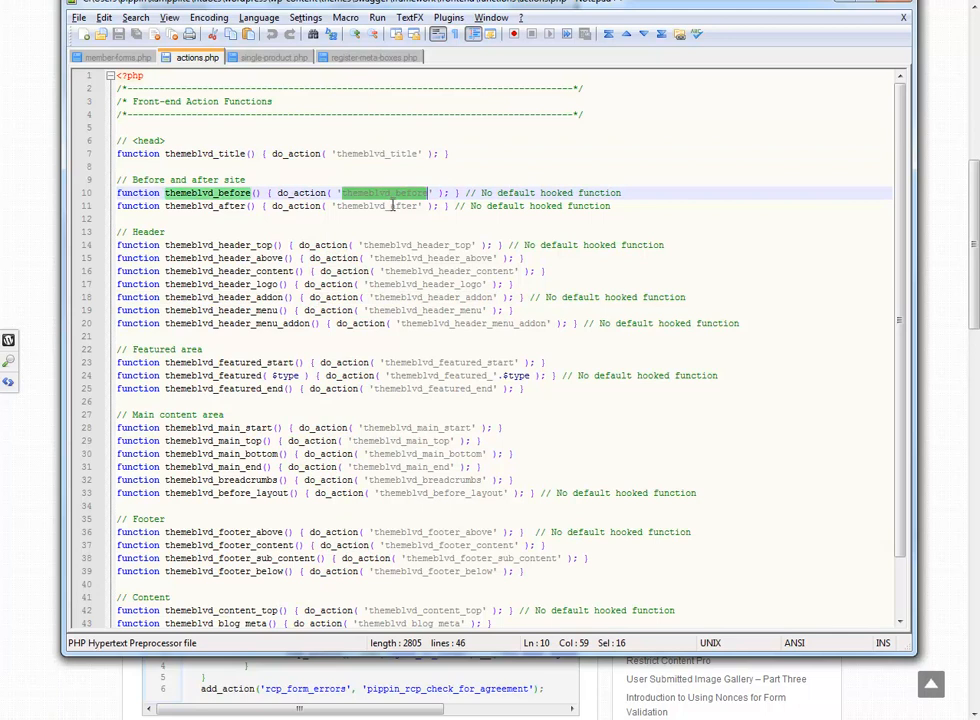
{"action": "left_click", "coordinate": [438, 258]}
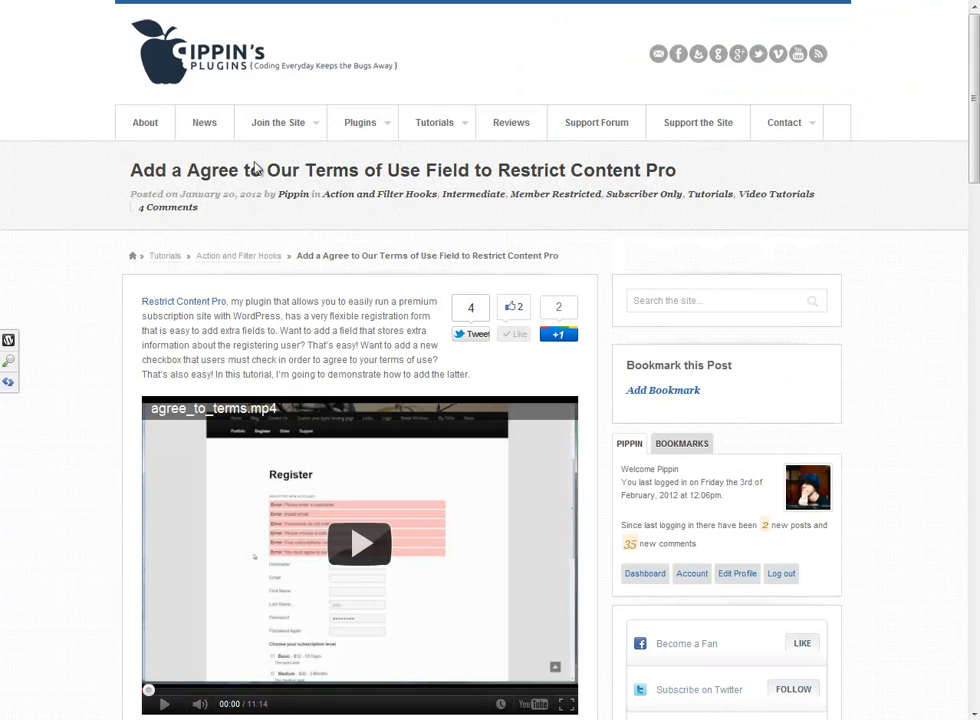
{"action": "mouse_move", "coordinate": [140, 95]}
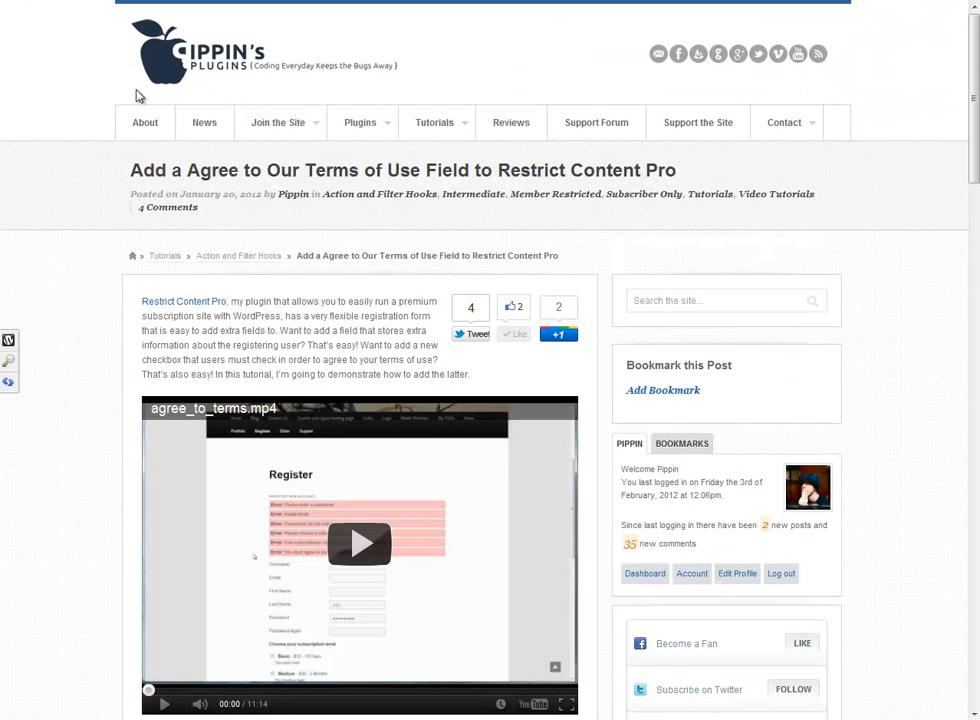
{"action": "mouse_move", "coordinate": [283, 97]}
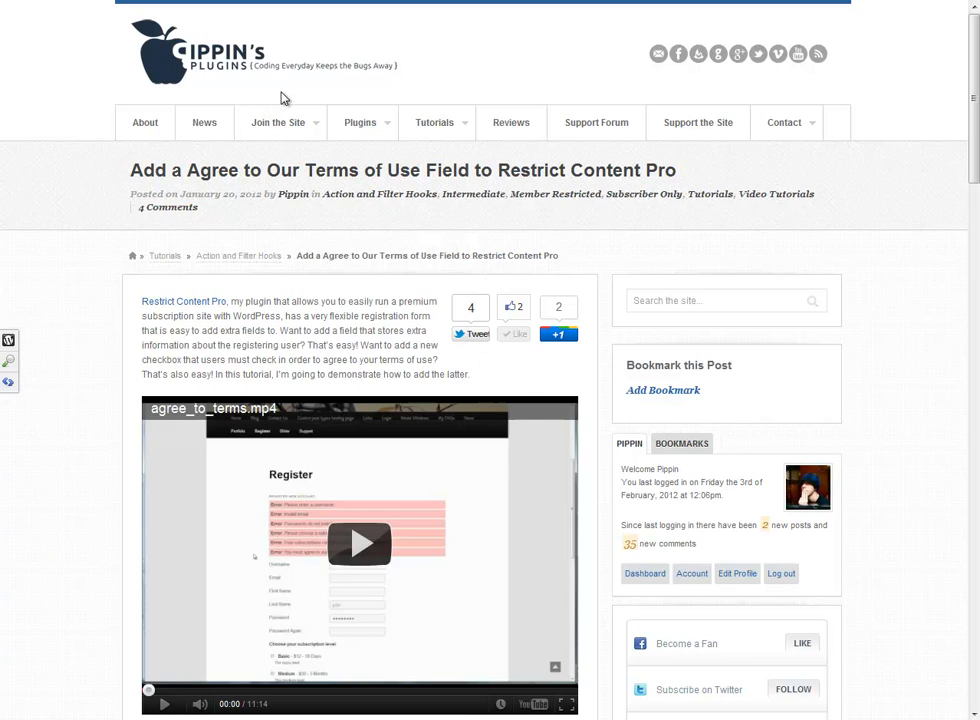
{"action": "mouse_move", "coordinate": [269, 80]}
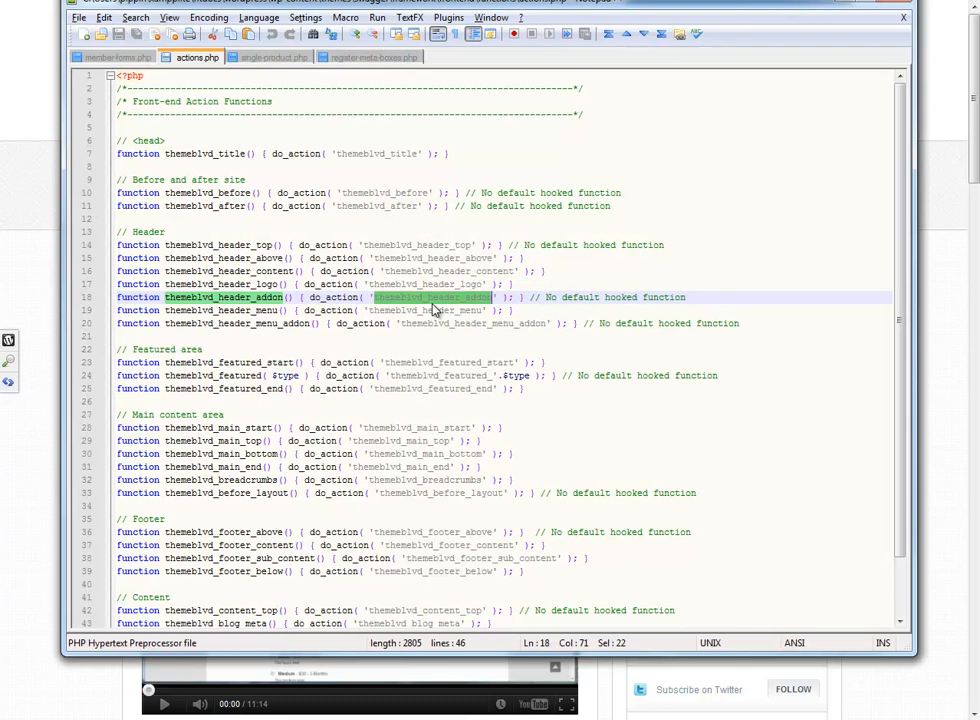
{"action": "left_click", "coordinate": [270, 57]}
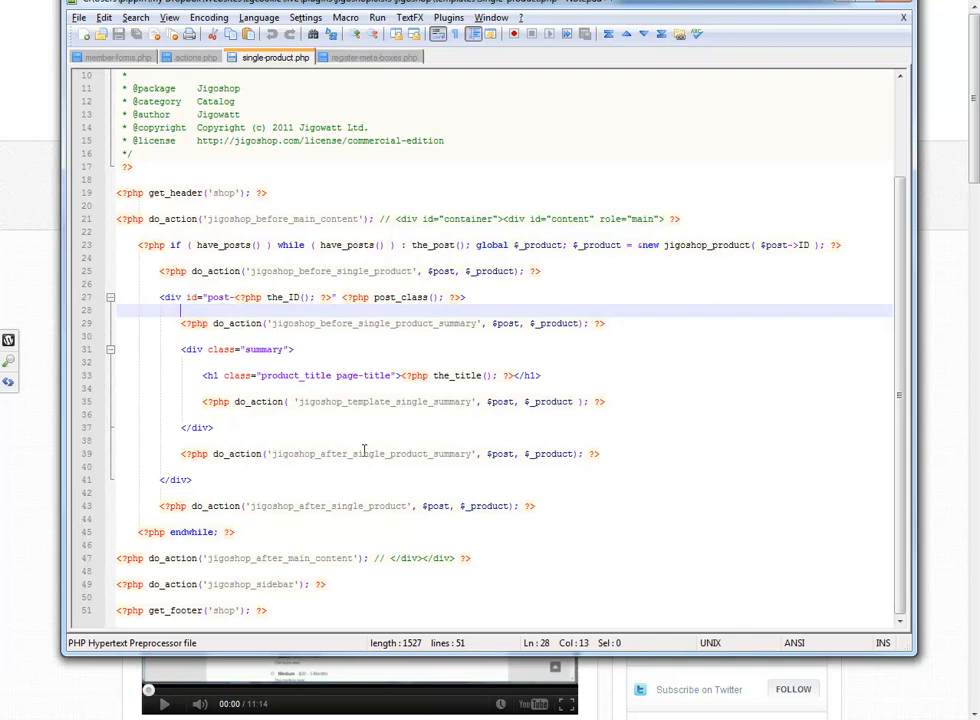
Highlight the jigoshop_template_single_summary and jigoshop_after_single_product hook names in single-product.php
{"action": "left_click", "coordinate": [262, 453]}
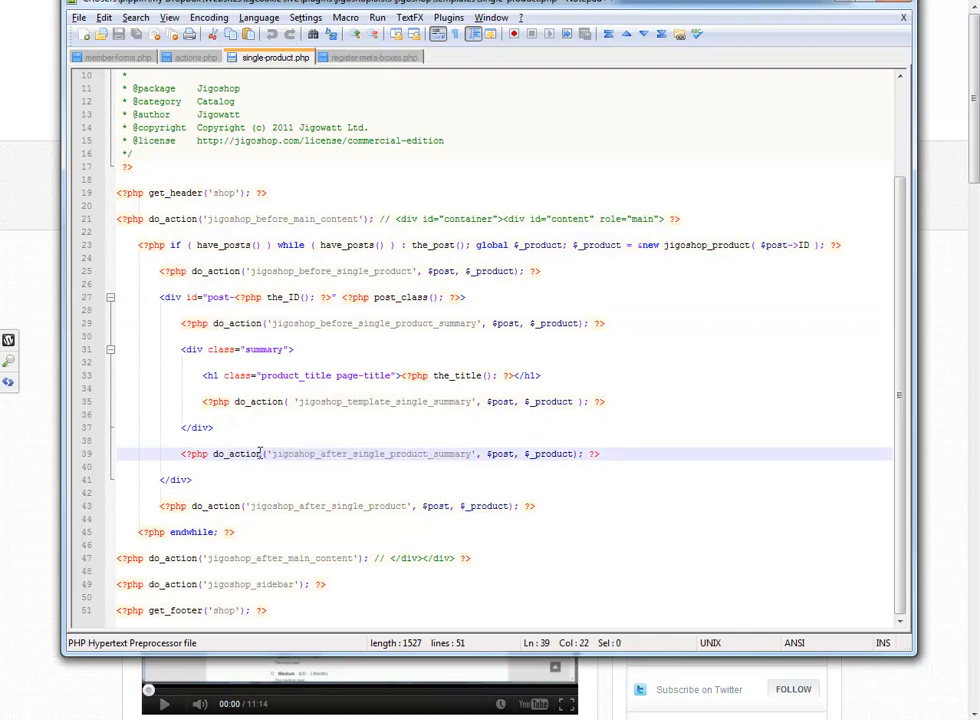
{"action": "double_click", "coordinate": [368, 454]}
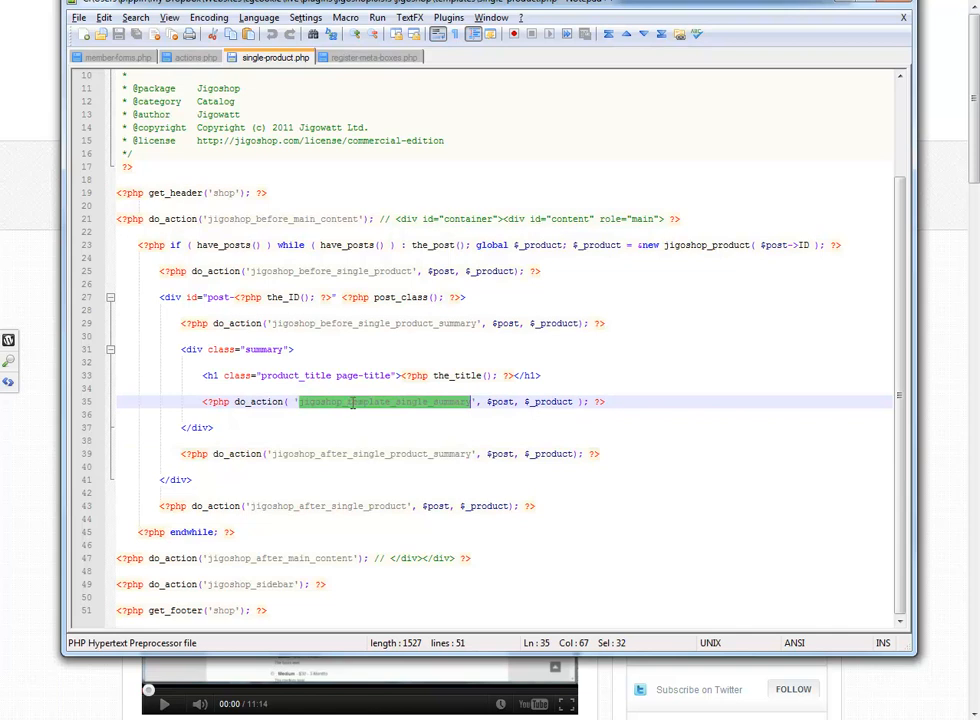
{"action": "mouse_move", "coordinate": [353, 410]}
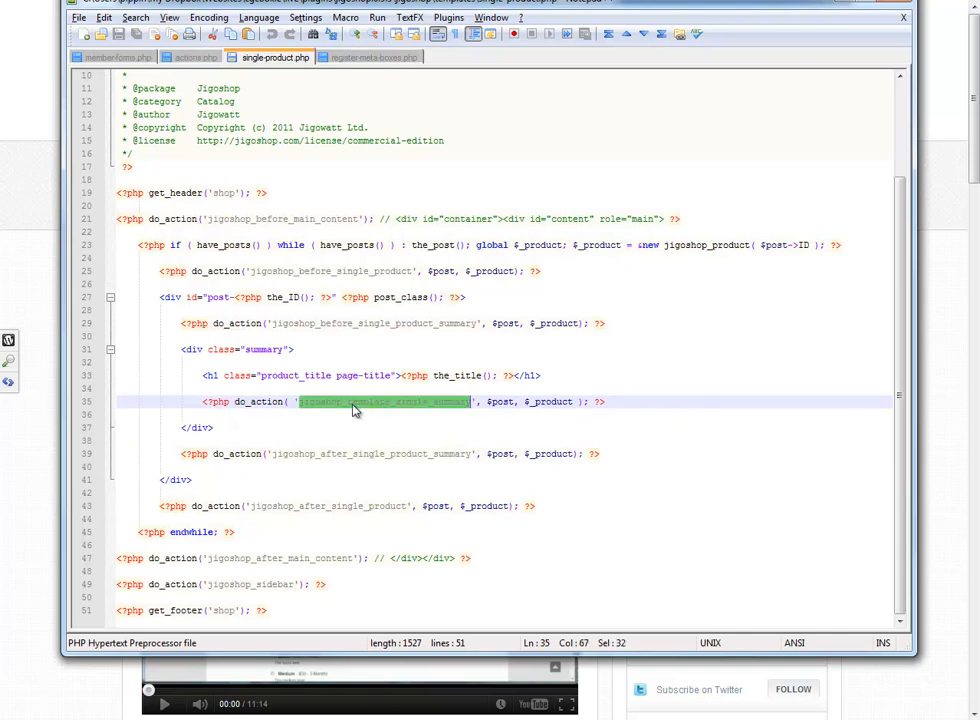
{"action": "left_click", "coordinate": [378, 401]}
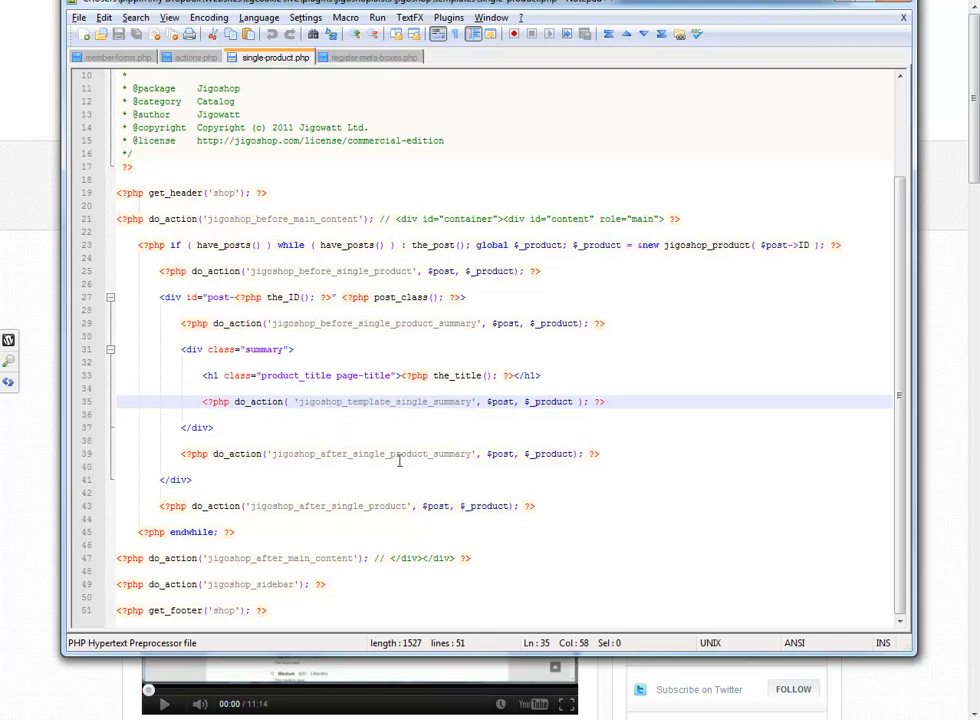
{"action": "double_click", "coordinate": [370, 453]}
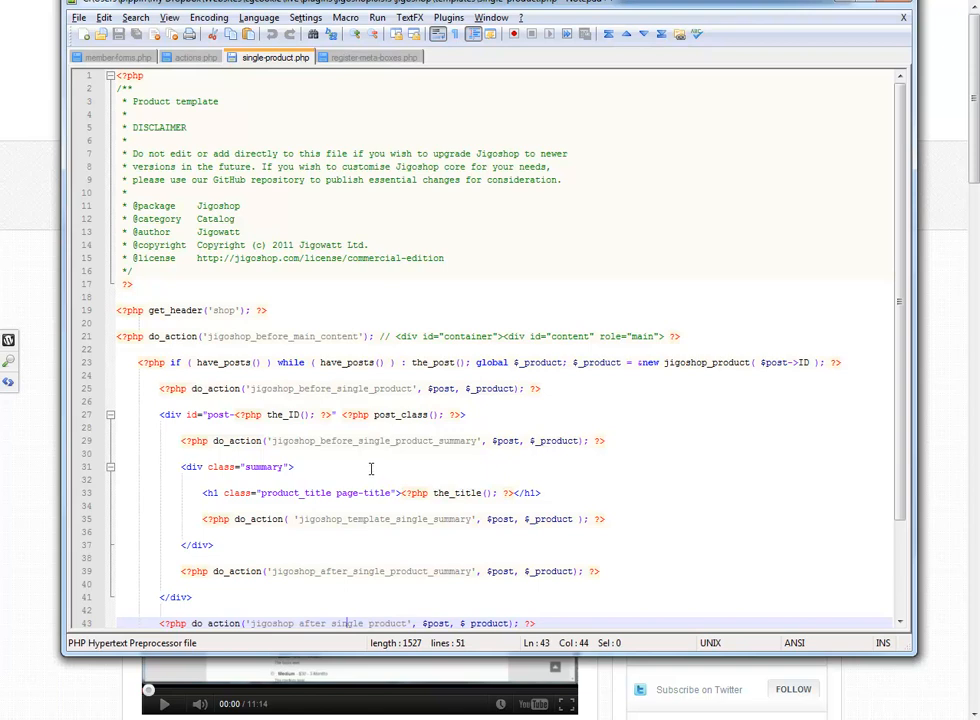
Select the ecpt_field_types apply_filters line in register-meta-boxes.php
{"action": "left_click", "coordinate": [375, 57]}
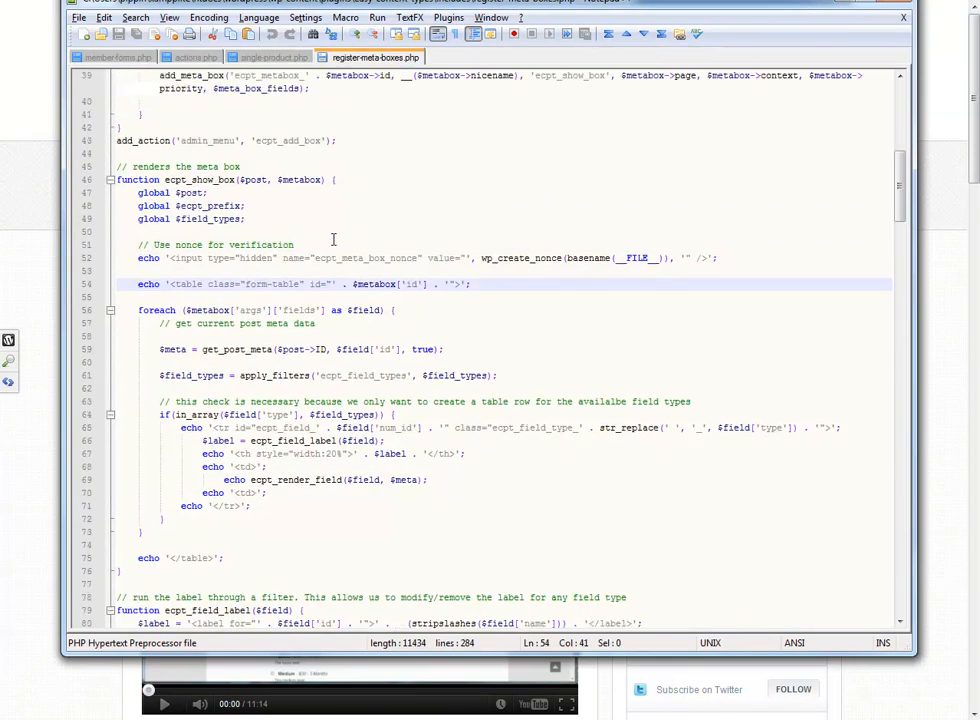
{"action": "scroll", "scroll_direction": "up", "scroll_amount": 3}
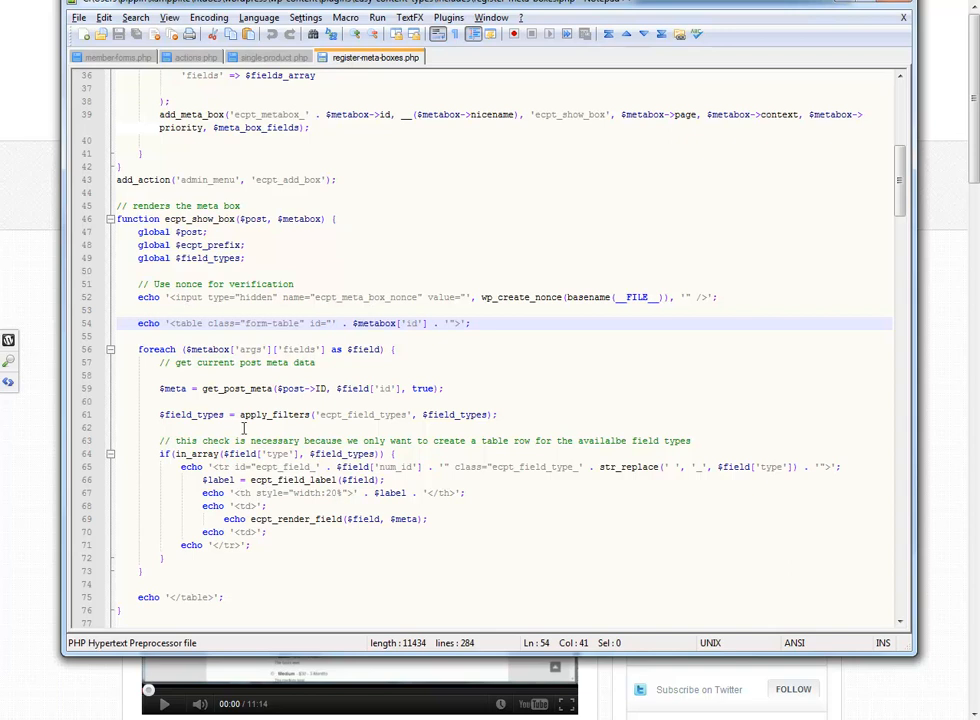
{"action": "left_click", "coordinate": [250, 414]}
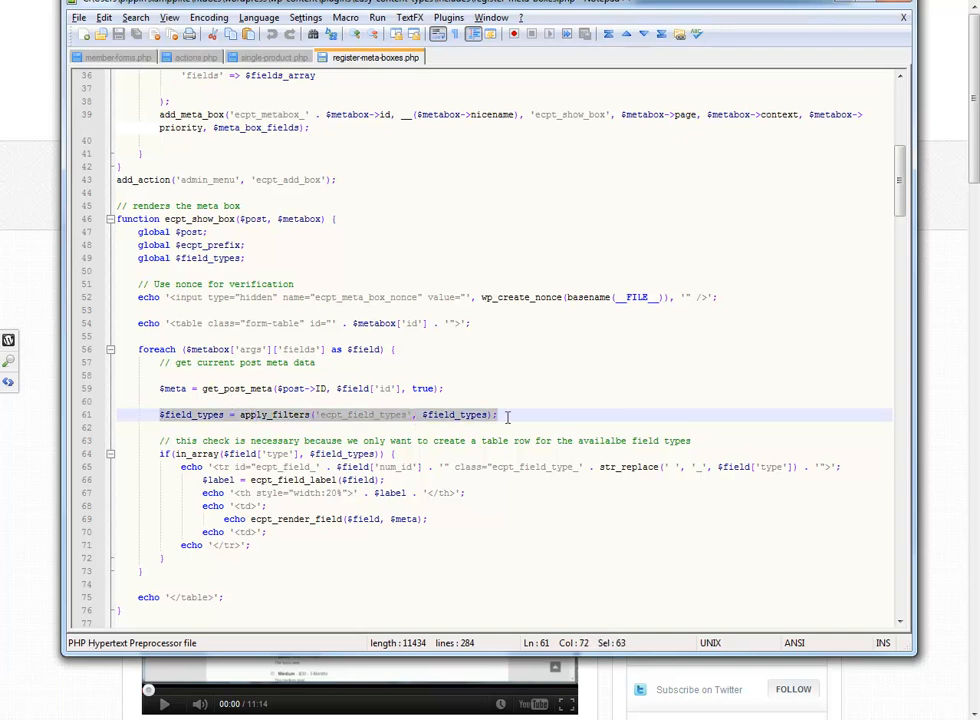
{"action": "left_click", "coordinate": [369, 414]}
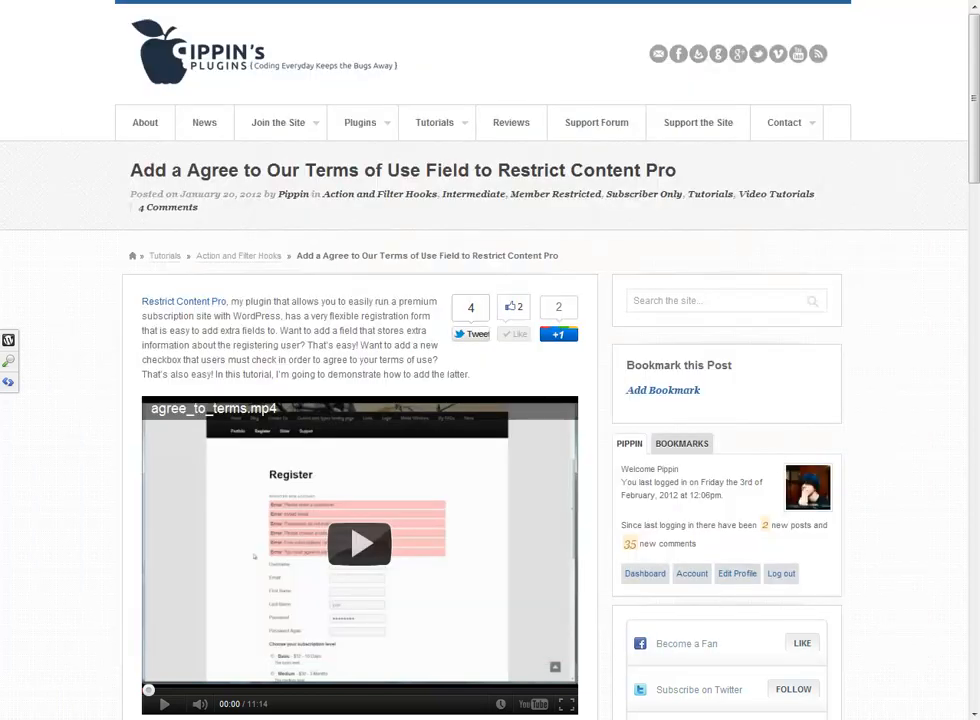
Scroll the post listing to the 'Registering Custom Meta Field Types for Easy Content Types' entry
{"action": "scroll", "scroll_direction": "down", "scroll_amount": 3}
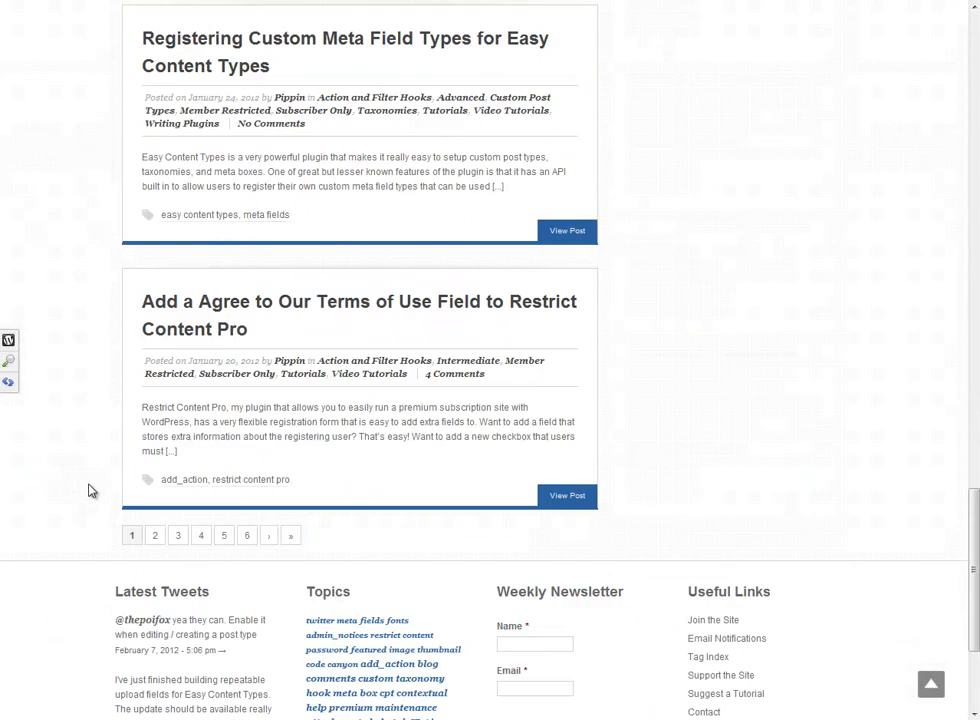
{"action": "scroll", "scroll_direction": "up", "scroll_amount": 3}
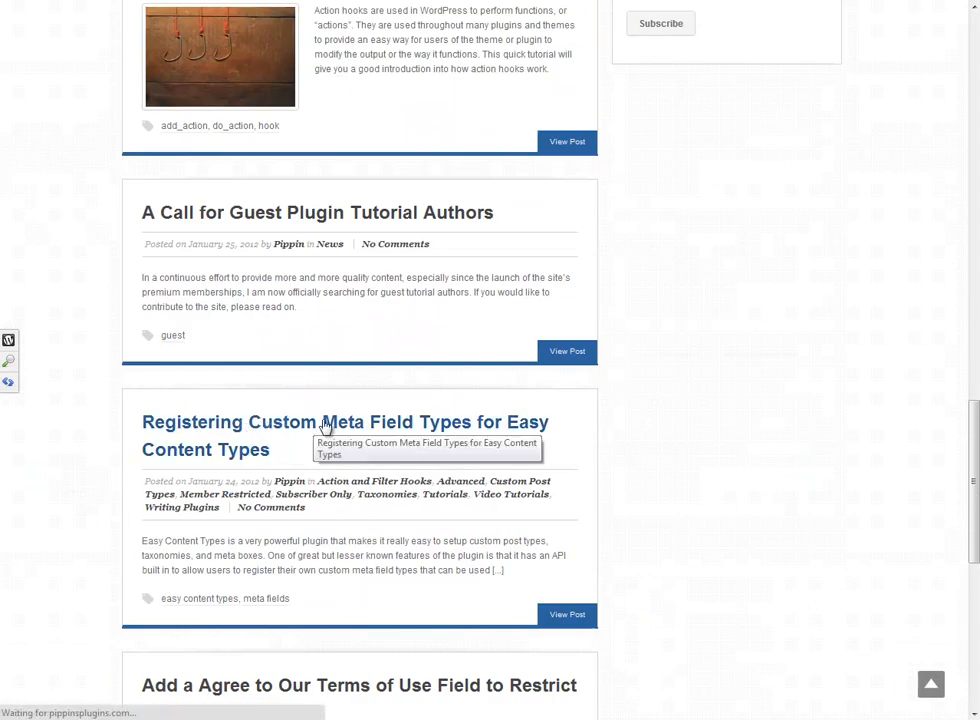
{"action": "mouse_move", "coordinate": [368, 398]}
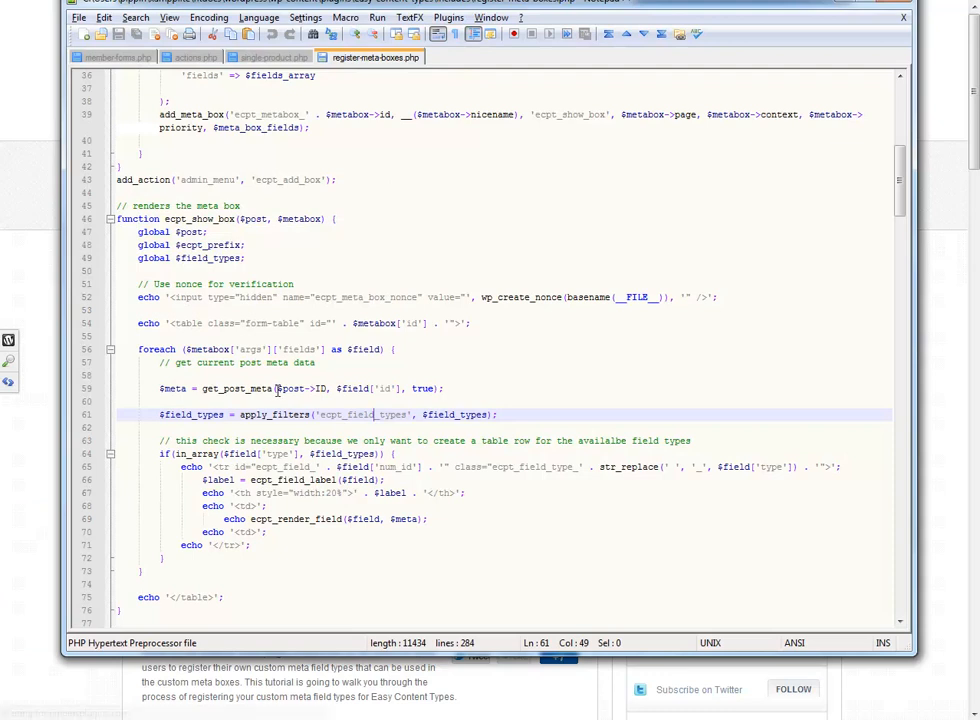
{"action": "mouse_move", "coordinate": [289, 410]}
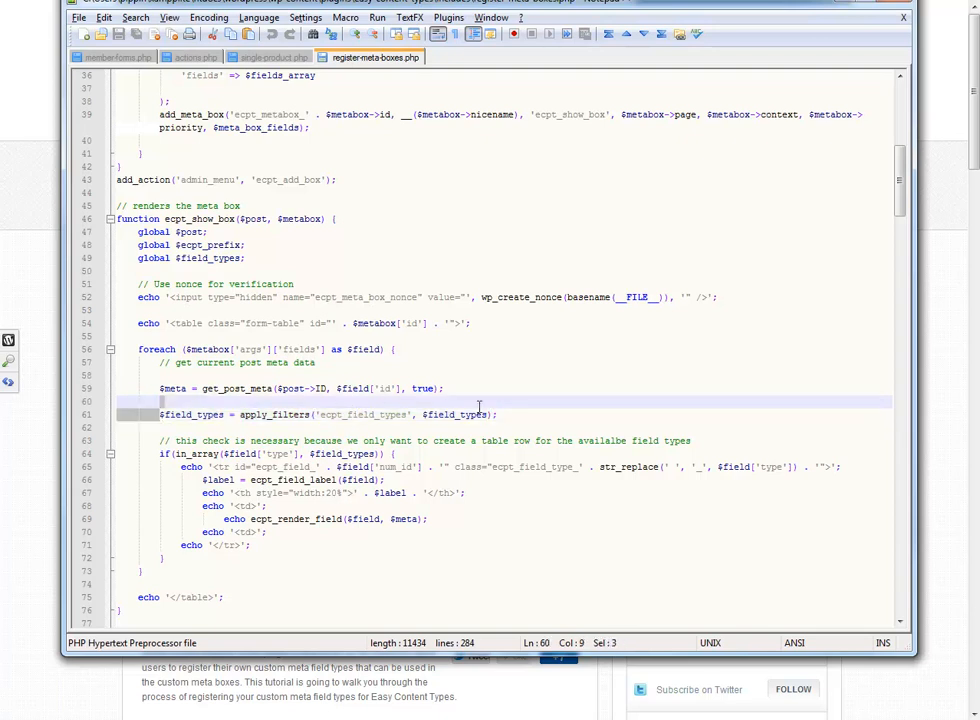
{"action": "left_click", "coordinate": [347, 414]}
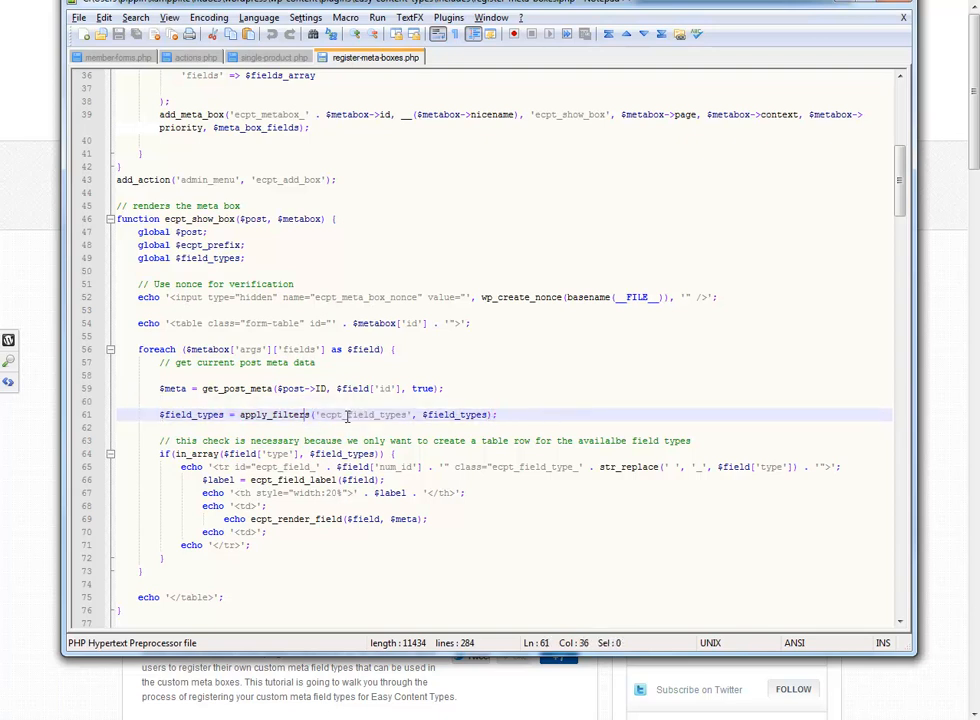
{"action": "double_click", "coordinate": [457, 414]}
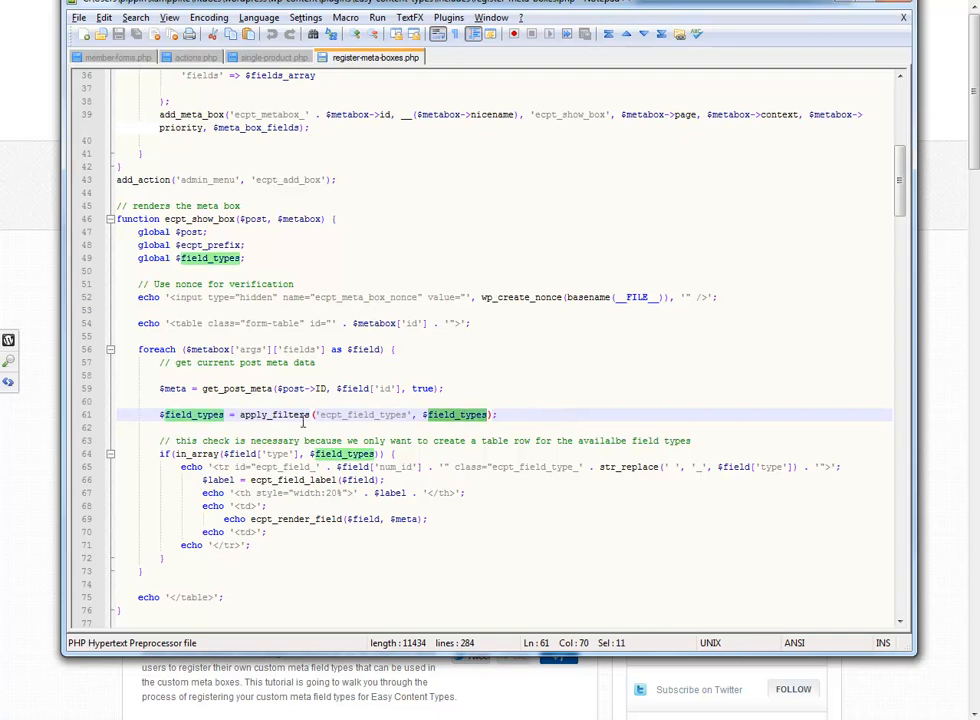
{"action": "left_click", "coordinate": [268, 414]}
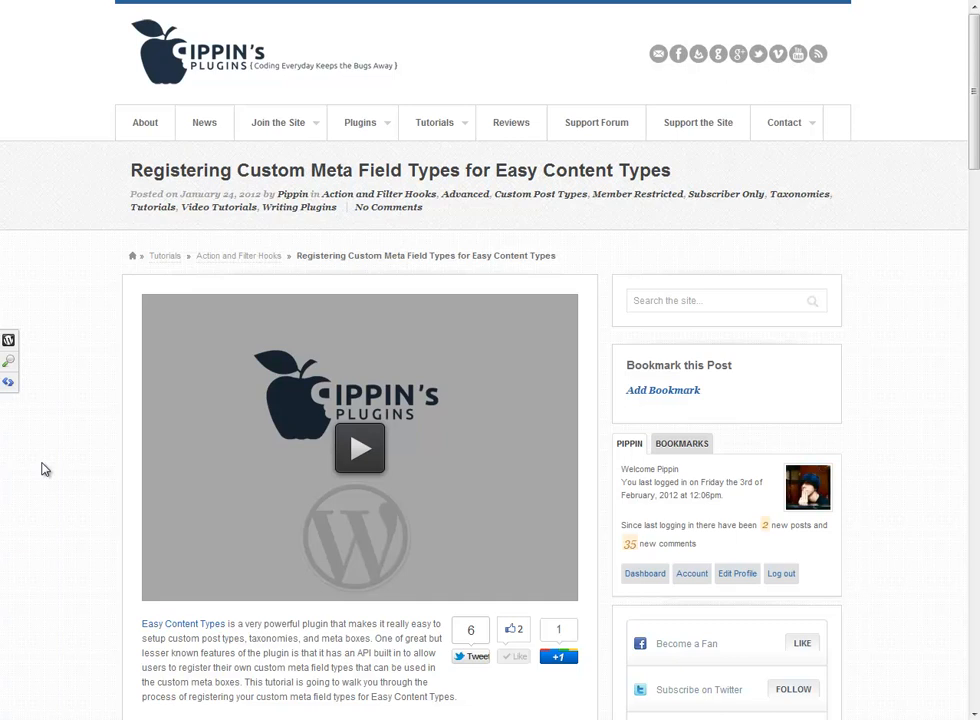
{"action": "mouse_move", "coordinate": [275, 405]}
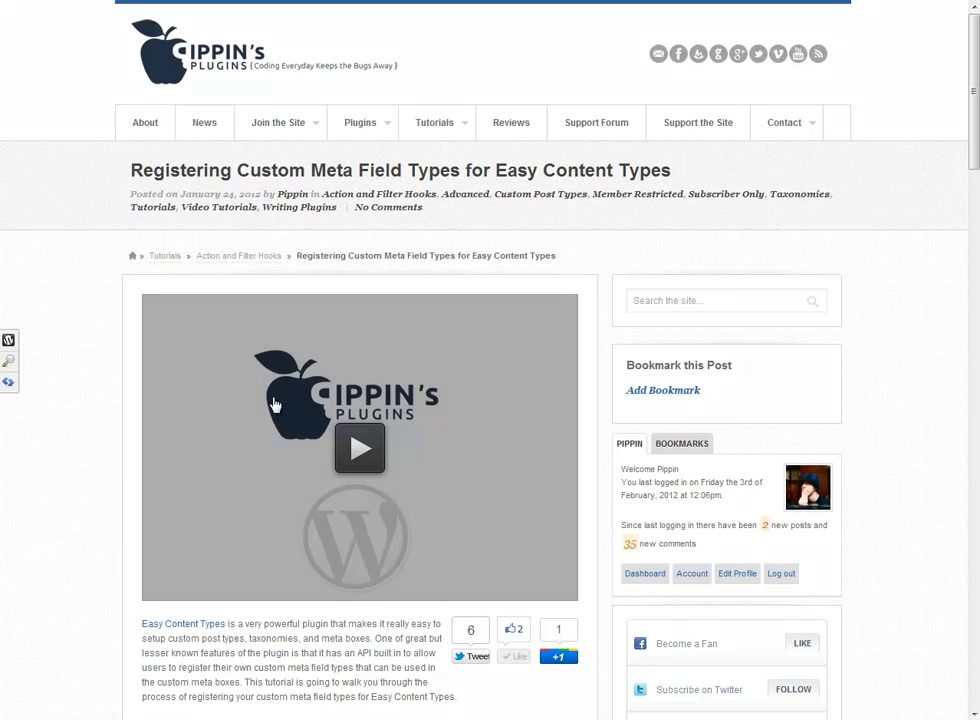
{"action": "mouse_move", "coordinate": [192, 6]}
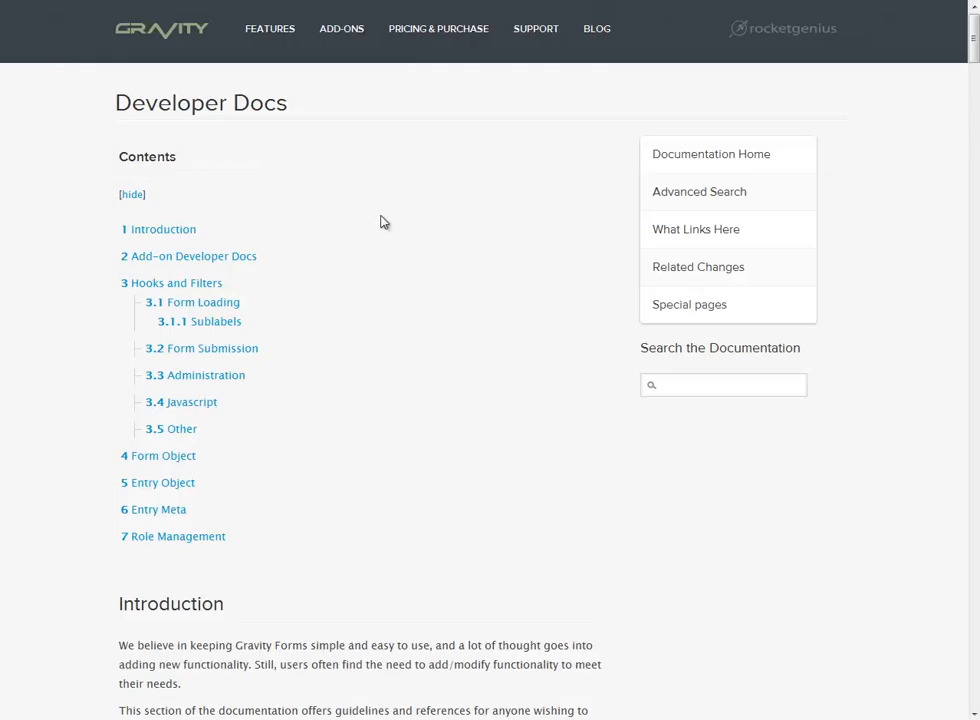
{"action": "mouse_move", "coordinate": [483, 273]}
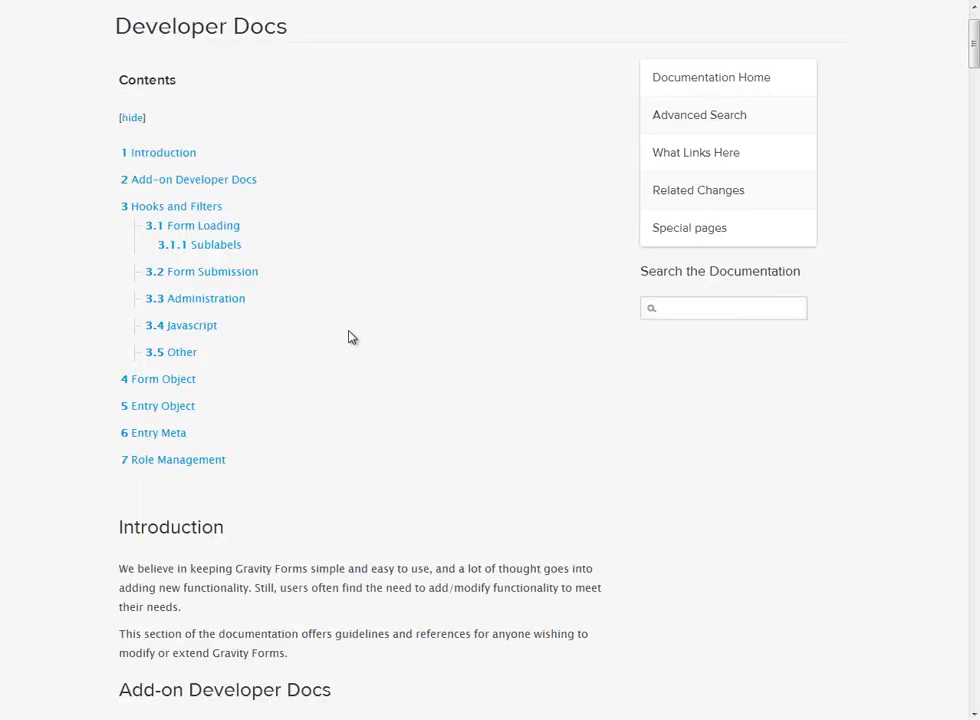
{"action": "mouse_move", "coordinate": [178, 206]}
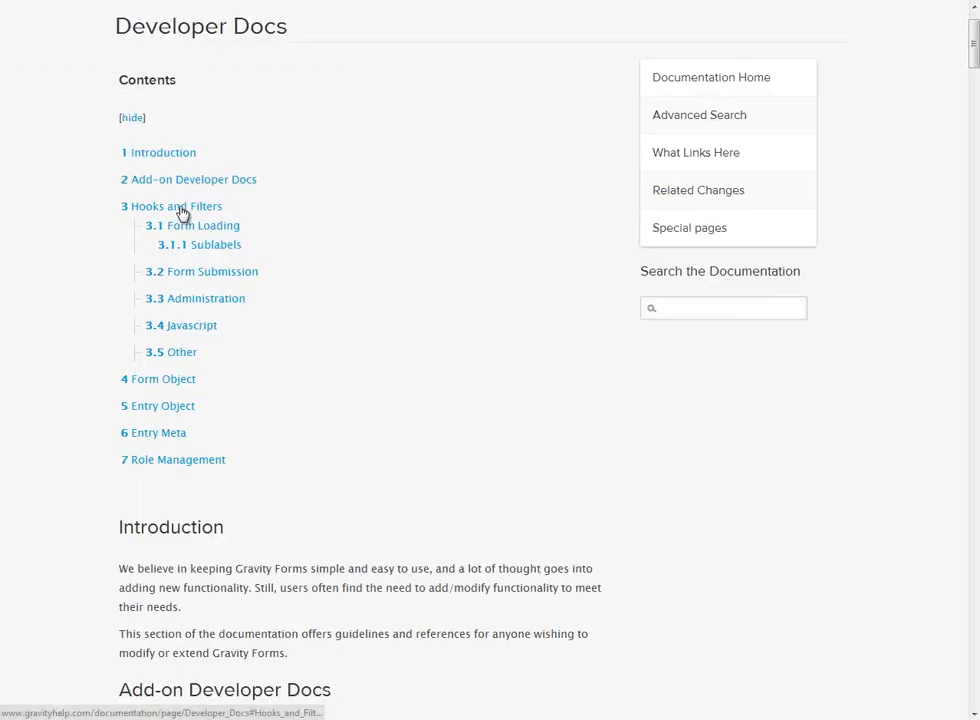
In Hooks and Filters, find Form Submission and open the gform_confirmation page
{"action": "left_click", "coordinate": [176, 206]}
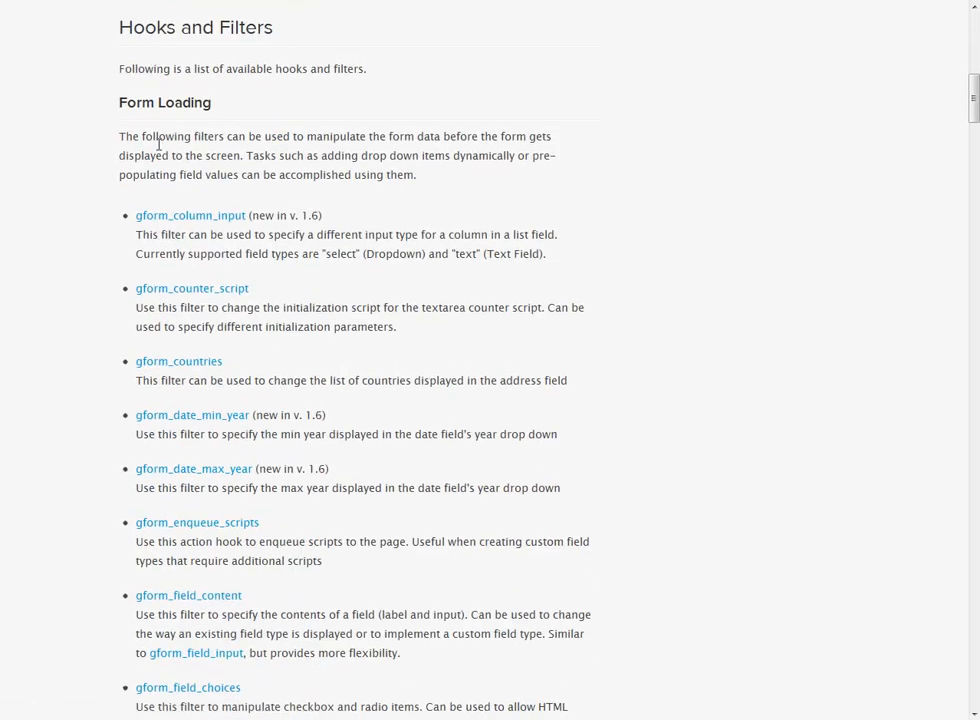
{"action": "scroll", "scroll_direction": "down", "scroll_amount": 3}
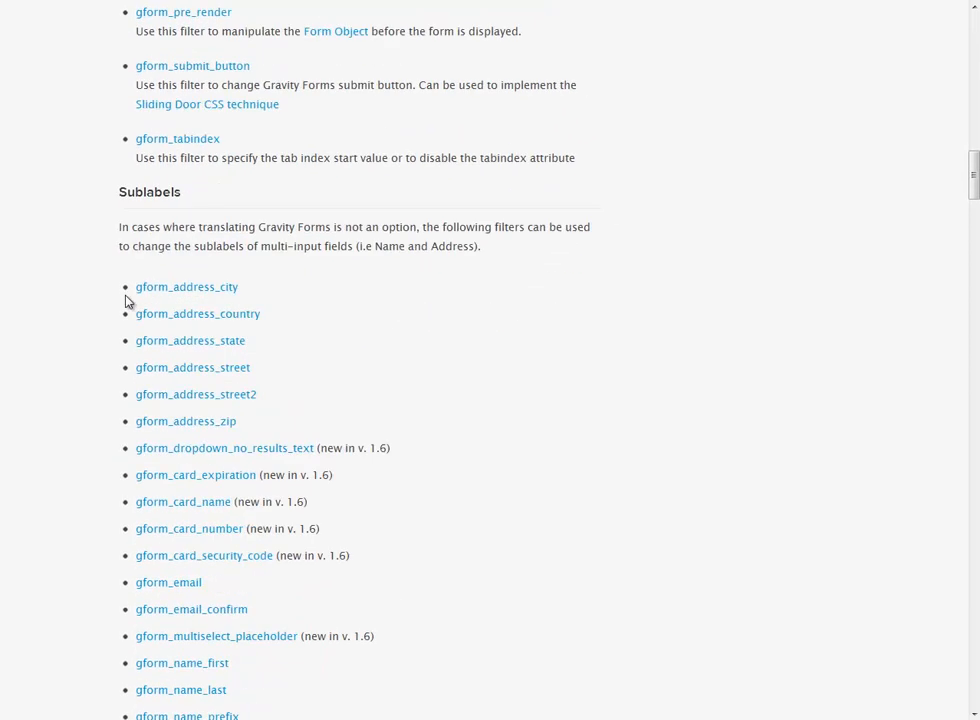
{"action": "scroll", "scroll_direction": "down", "scroll_amount": 3}
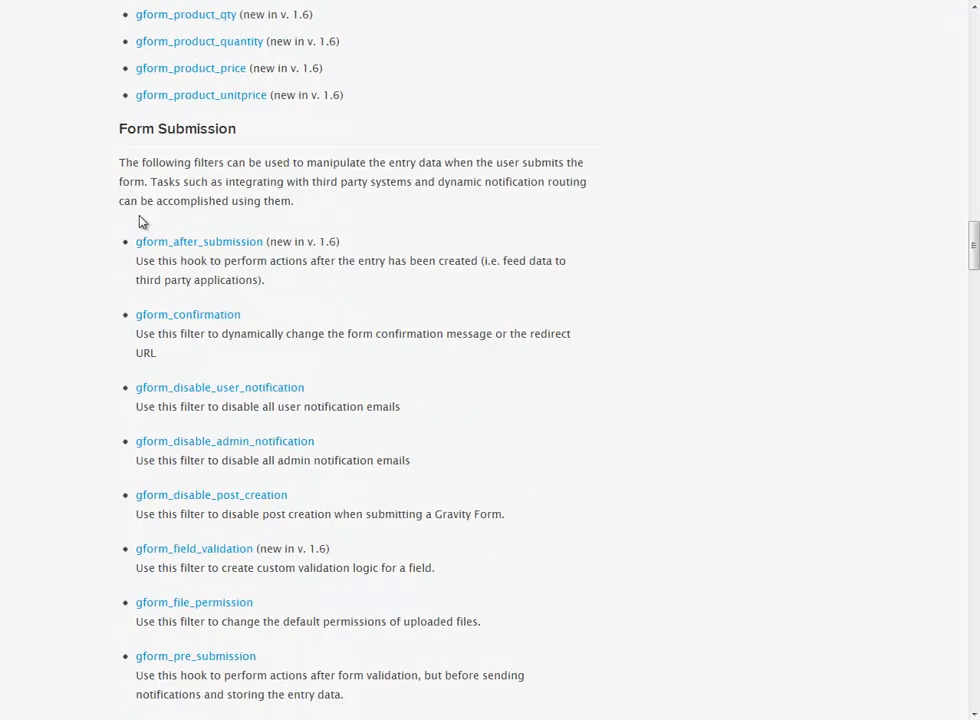
{"action": "scroll", "scroll_direction": "down", "scroll_amount": 3}
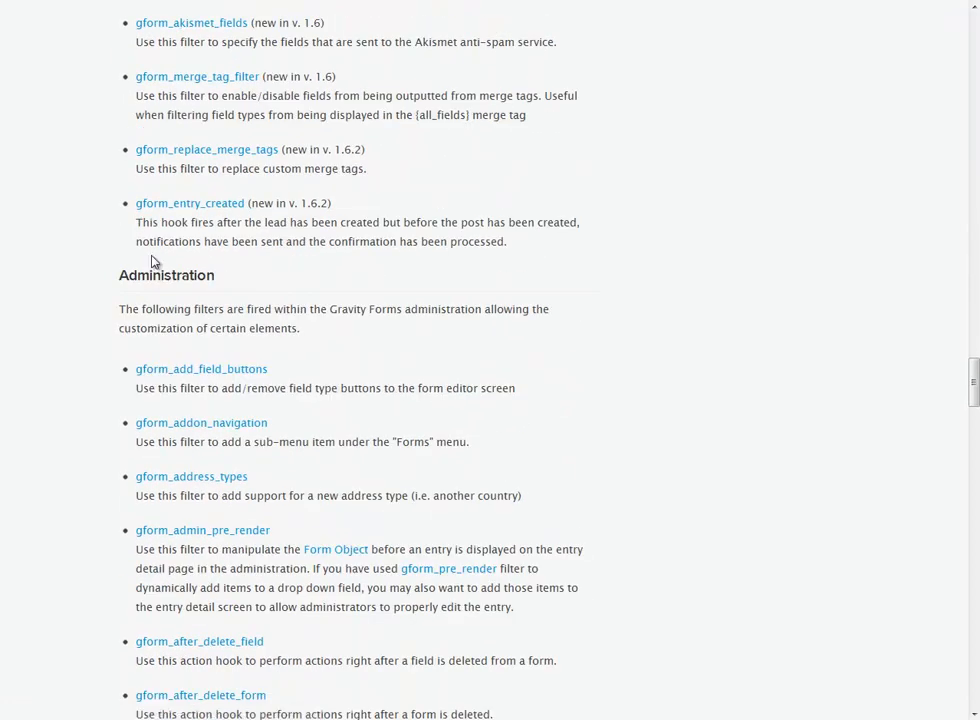
{"action": "scroll", "scroll_direction": "up", "scroll_amount": 3}
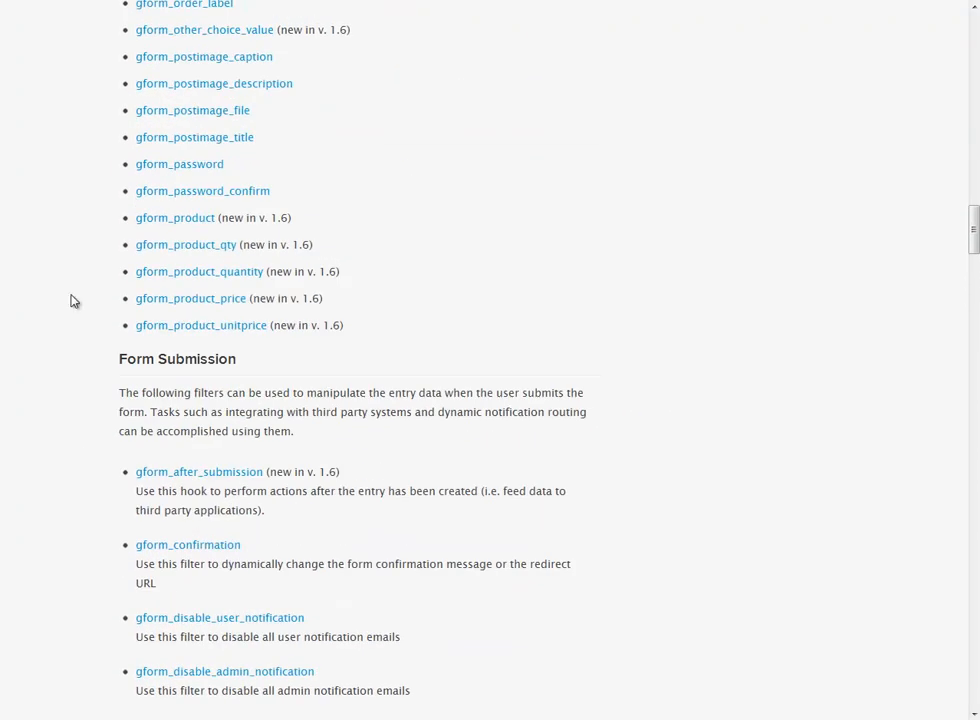
{"action": "mouse_move", "coordinate": [187, 544]}
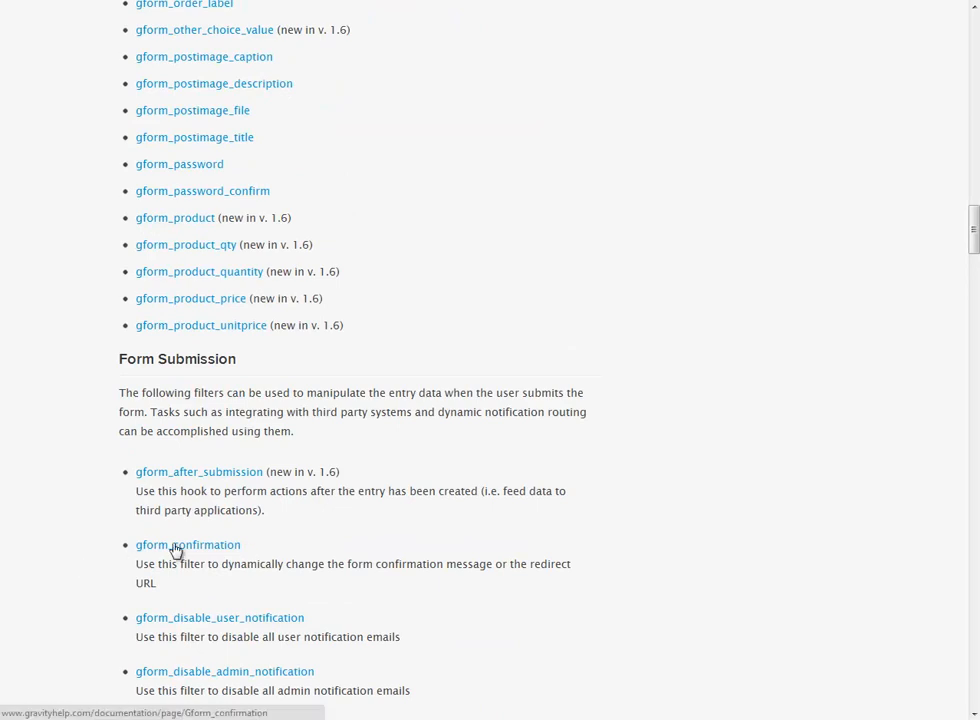
{"action": "left_click", "coordinate": [187, 544]}
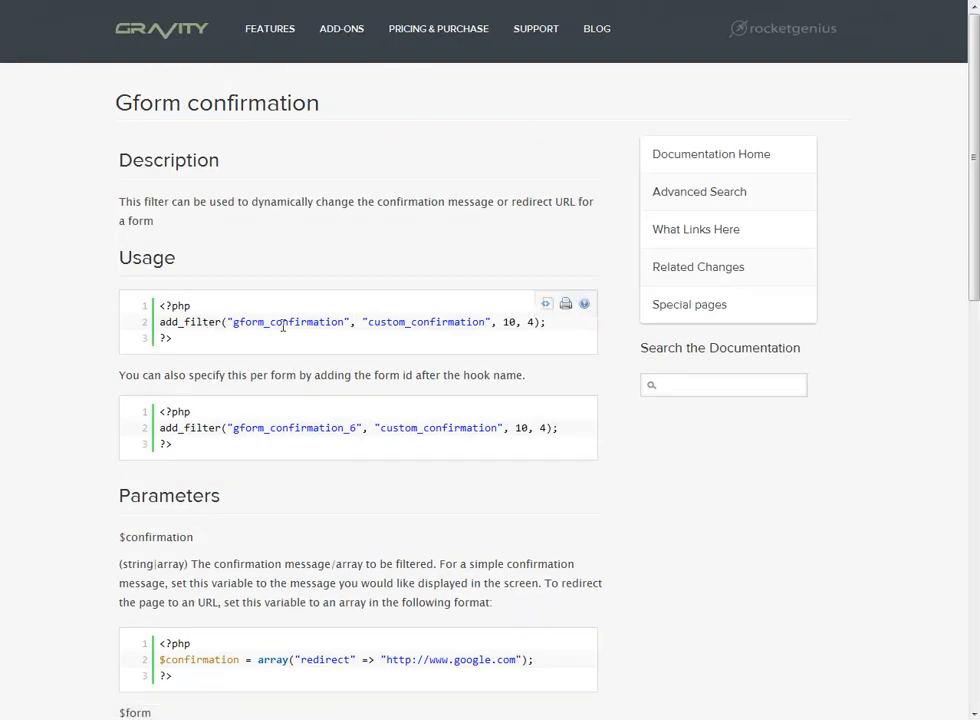
{"action": "scroll", "scroll_direction": "down", "scroll_amount": 3}
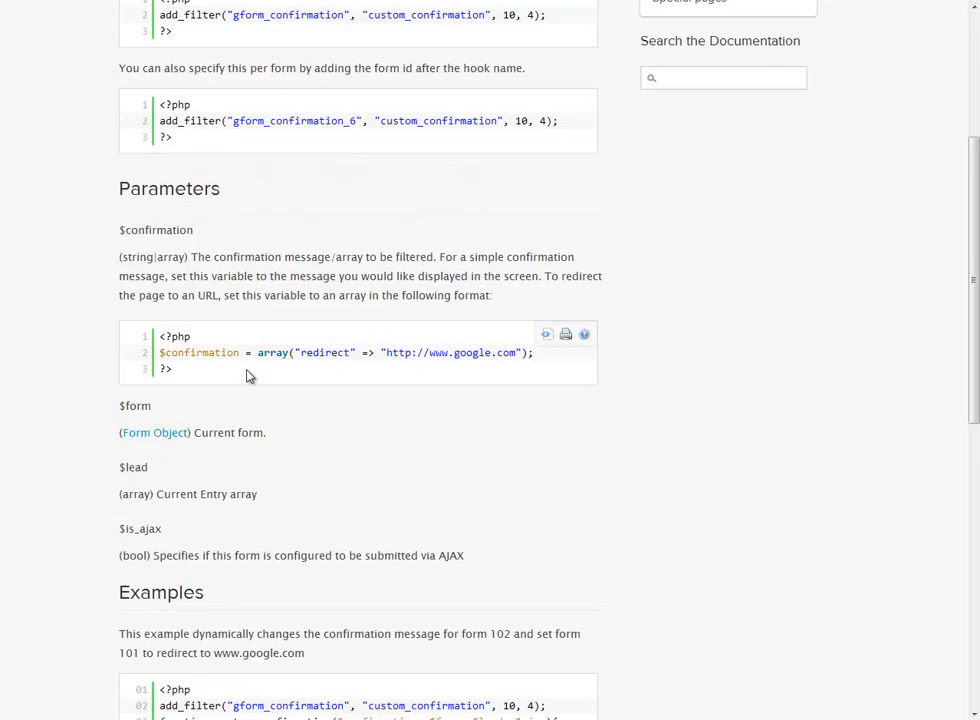
{"action": "mouse_move", "coordinate": [259, 362]}
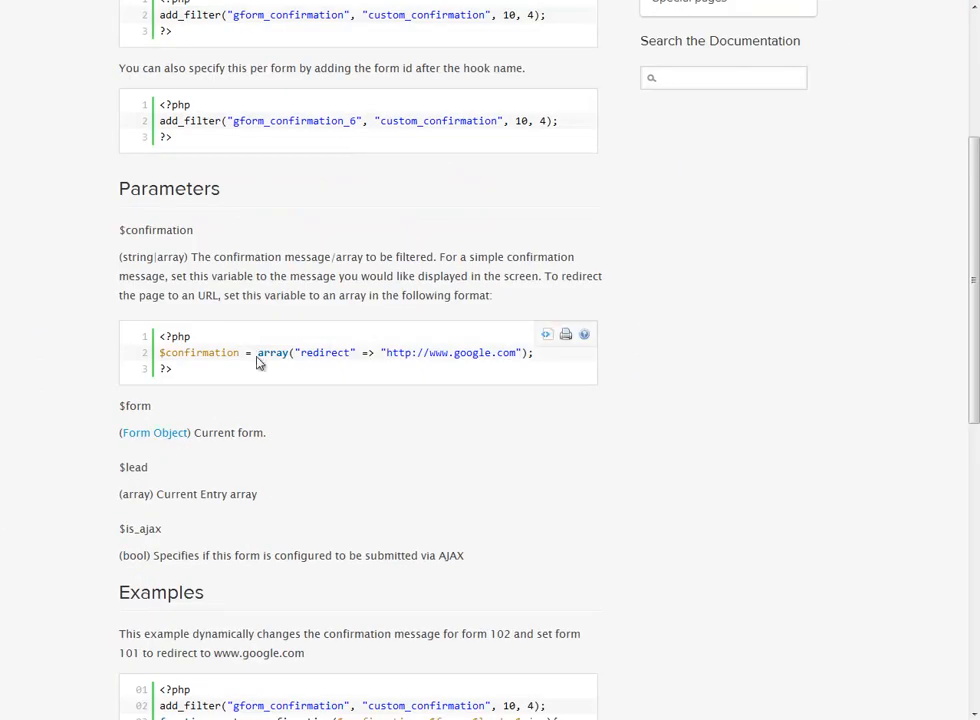
{"action": "scroll", "scroll_direction": "down", "scroll_amount": 3}
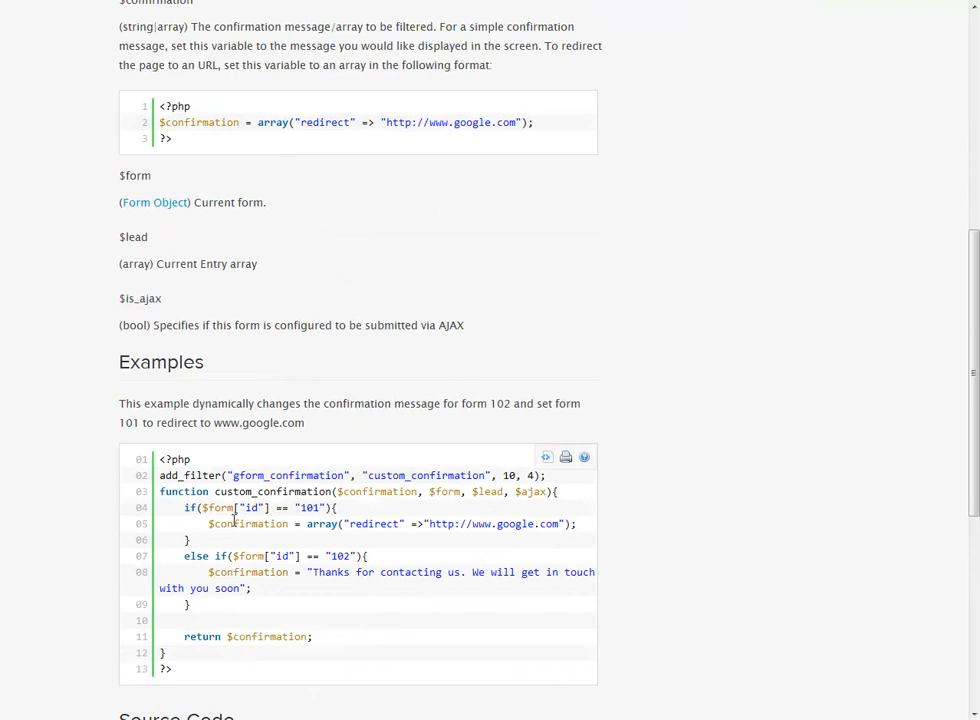
{"action": "mouse_move", "coordinate": [276, 511]}
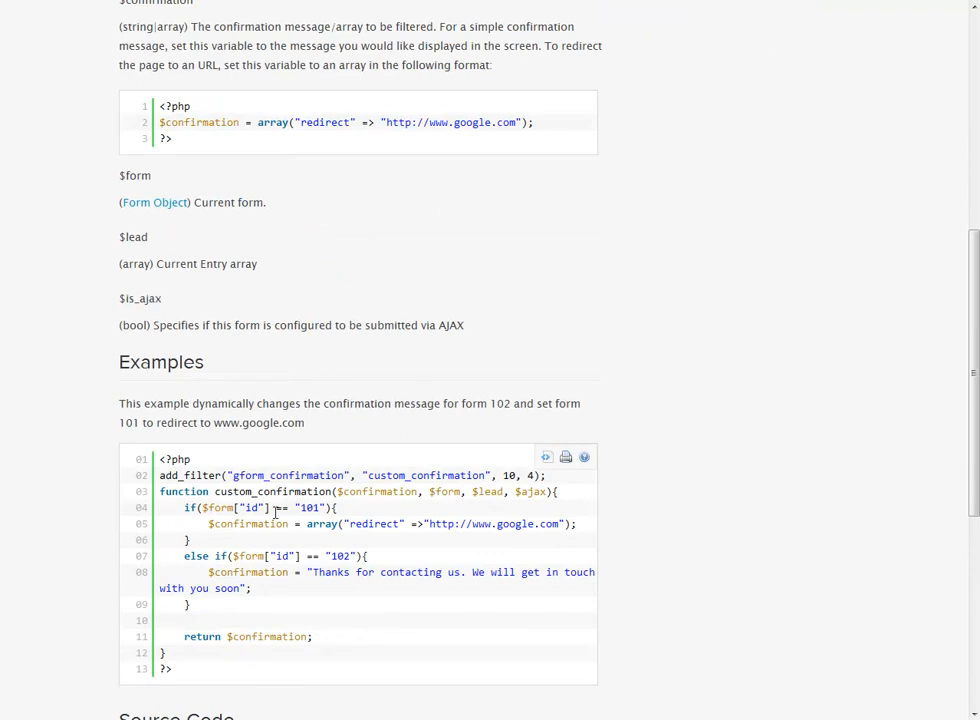
{"action": "mouse_move", "coordinate": [200, 662]}
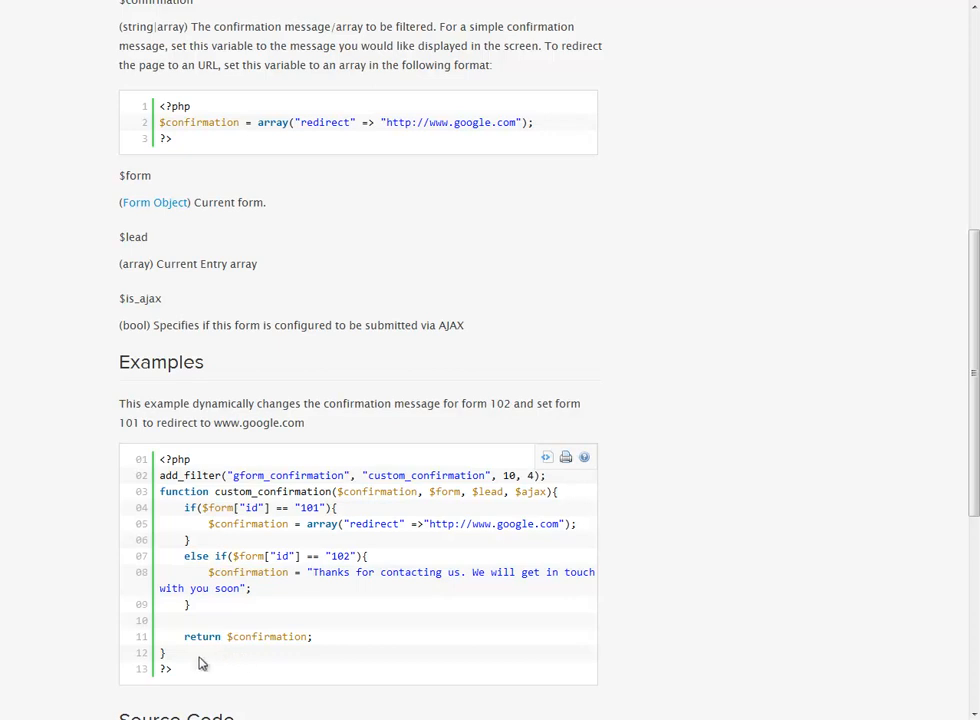
{"action": "mouse_move", "coordinate": [650, 497]}
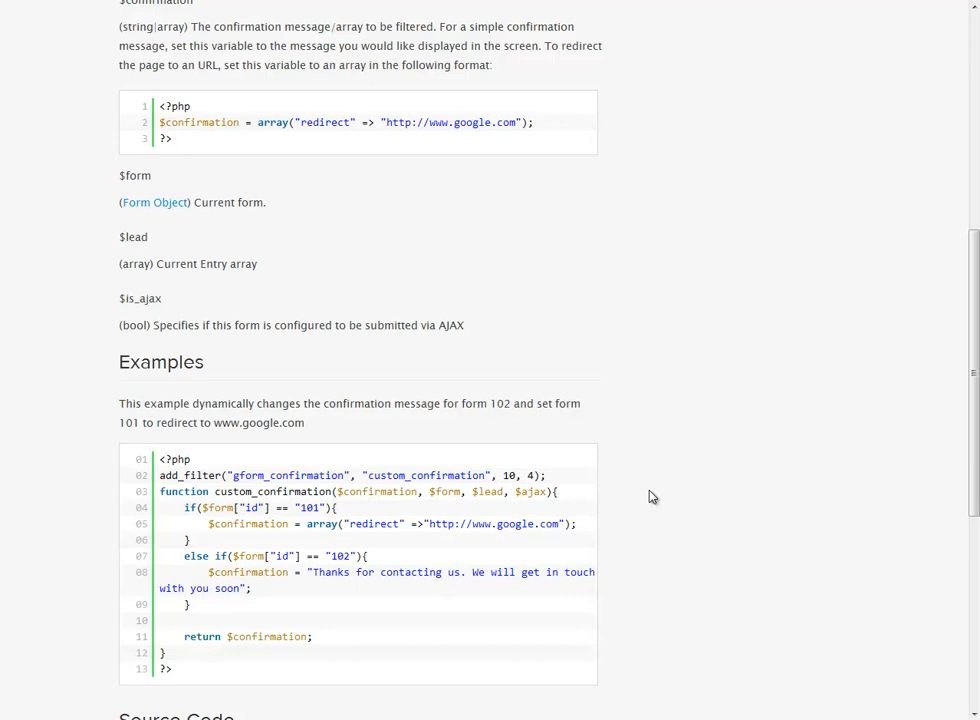
{"action": "scroll", "scroll_direction": "down", "scroll_amount": 3}
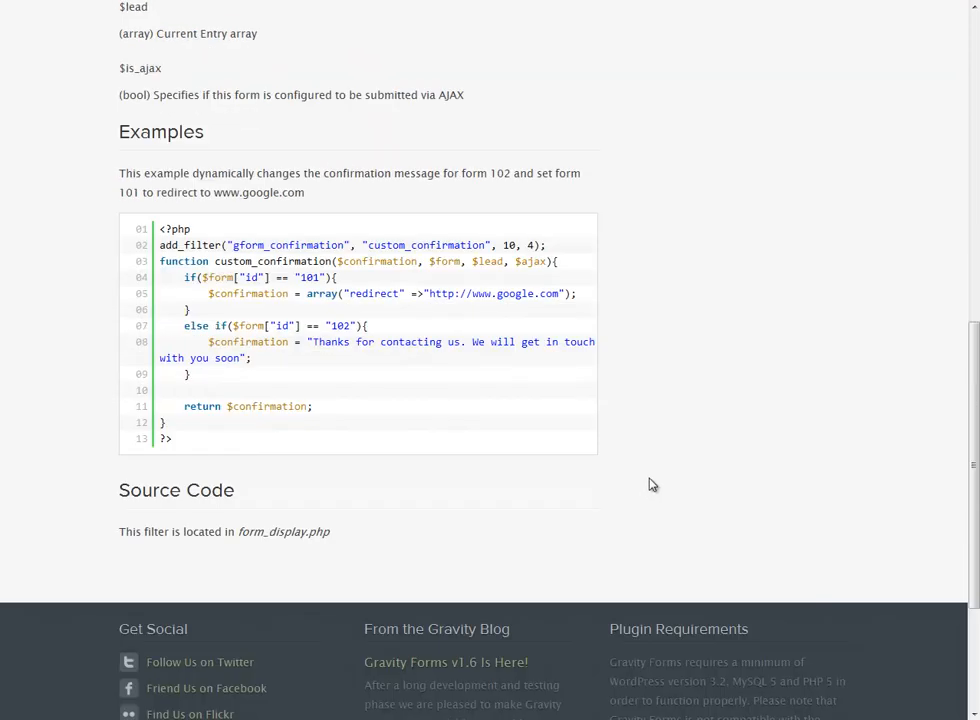
{"action": "scroll", "scroll_direction": "up", "scroll_amount": 3}
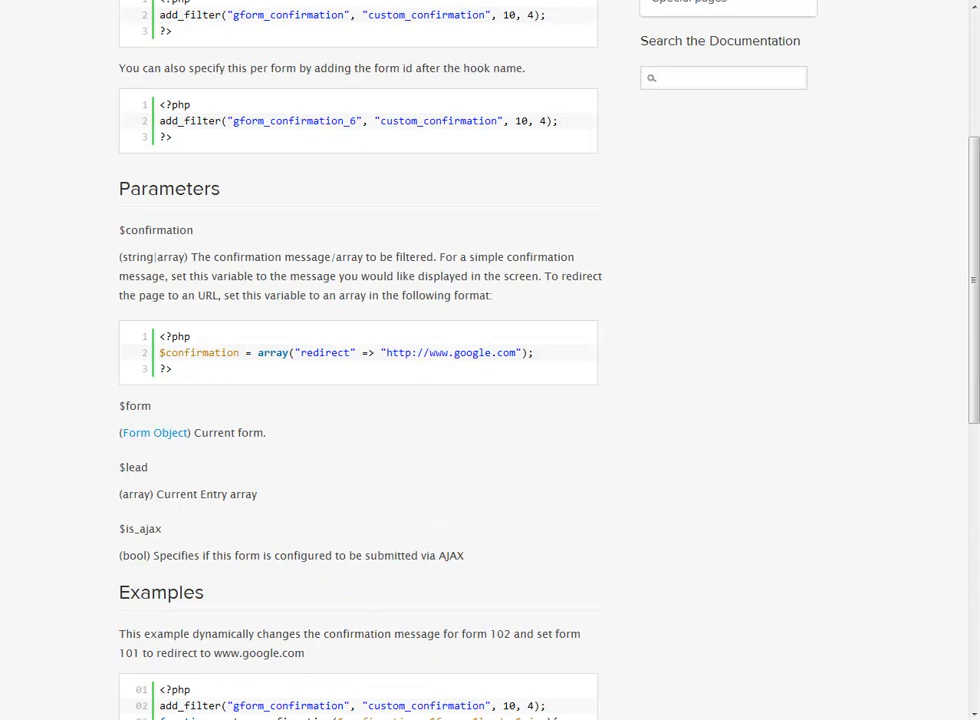